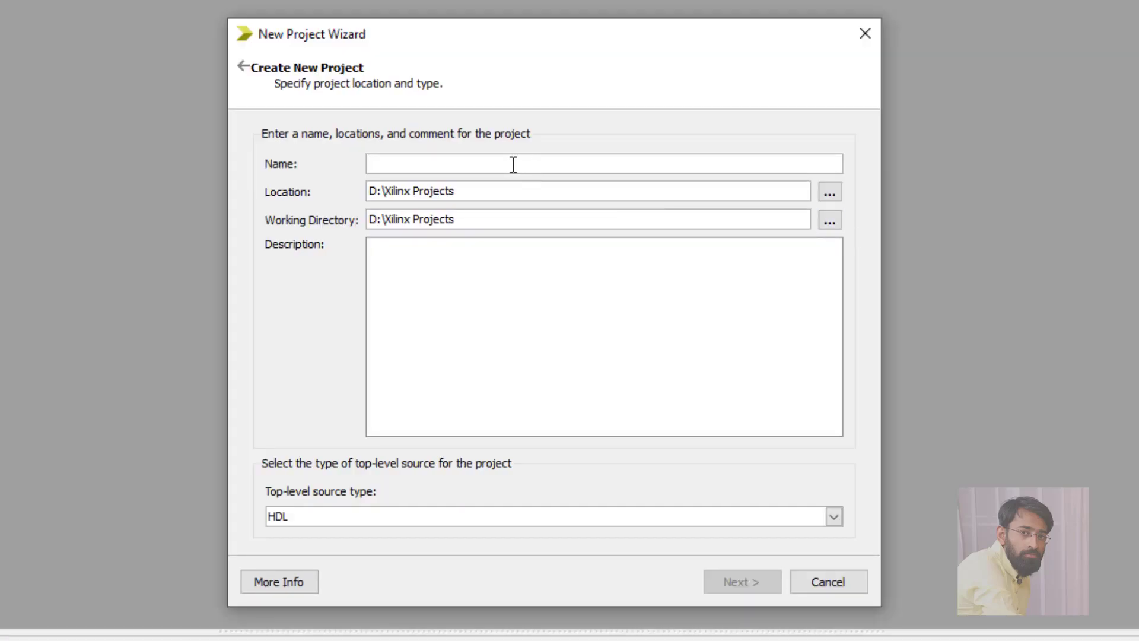
Name the project or_behaviouralmodelling and finish the New Project Wizard for the Spartan3 xc3s400
text(or_behavioural)
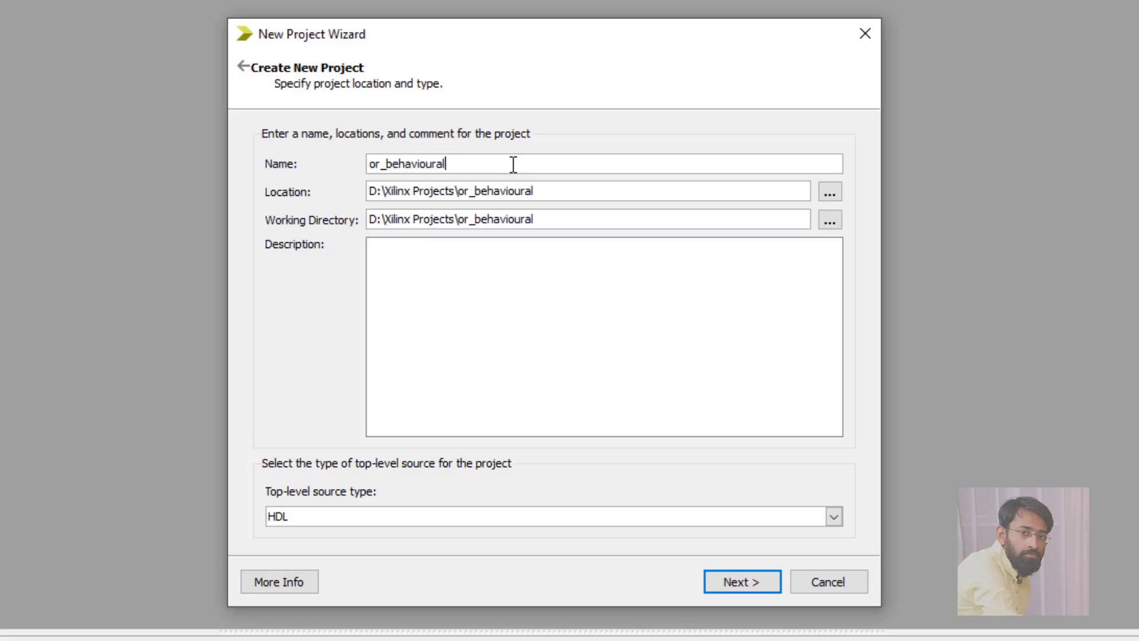
text(model)
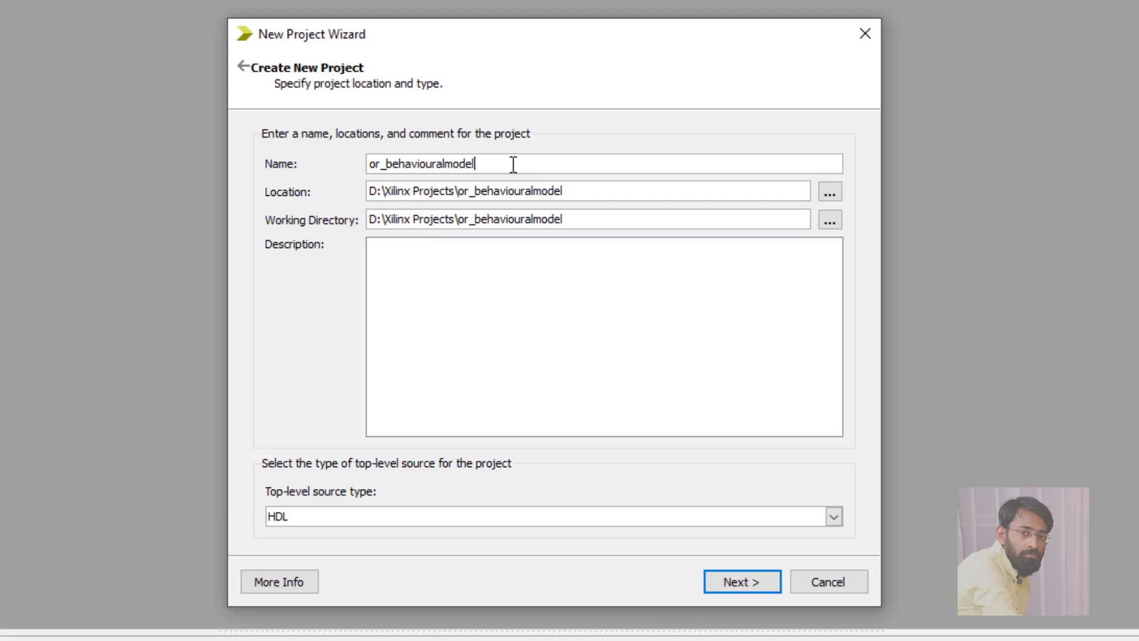
text(ling)
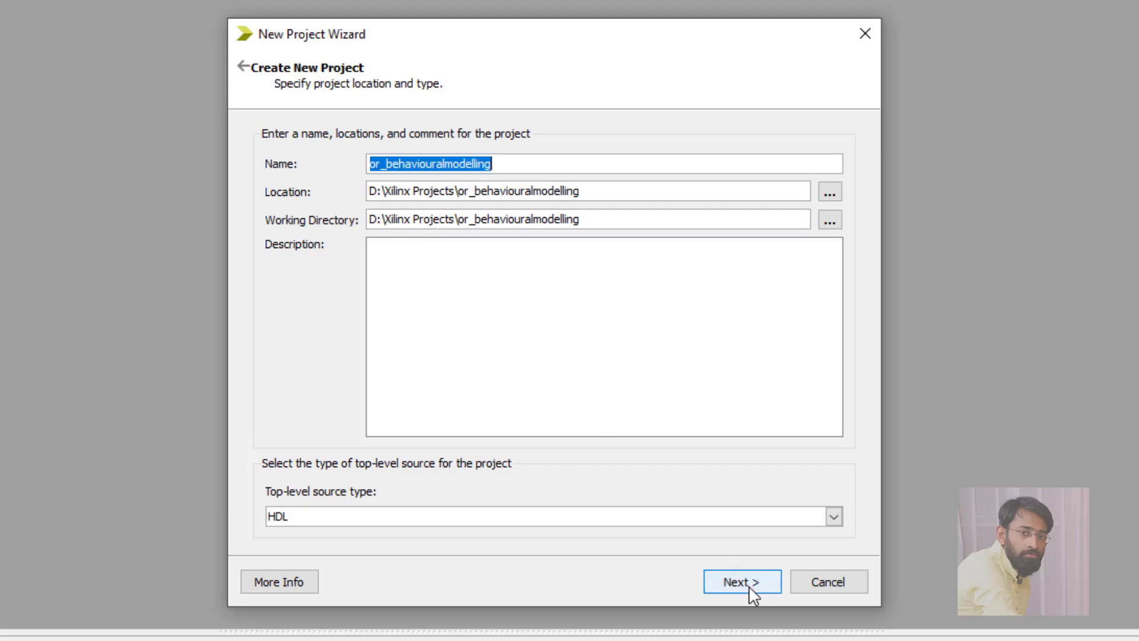
click(741, 581)
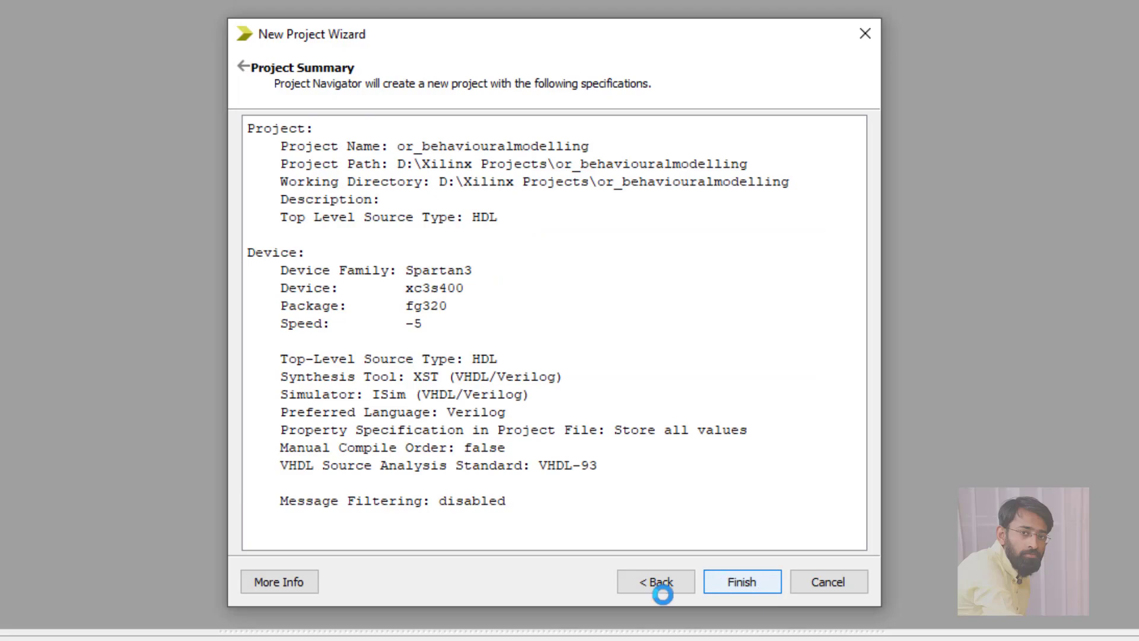
click(740, 582)
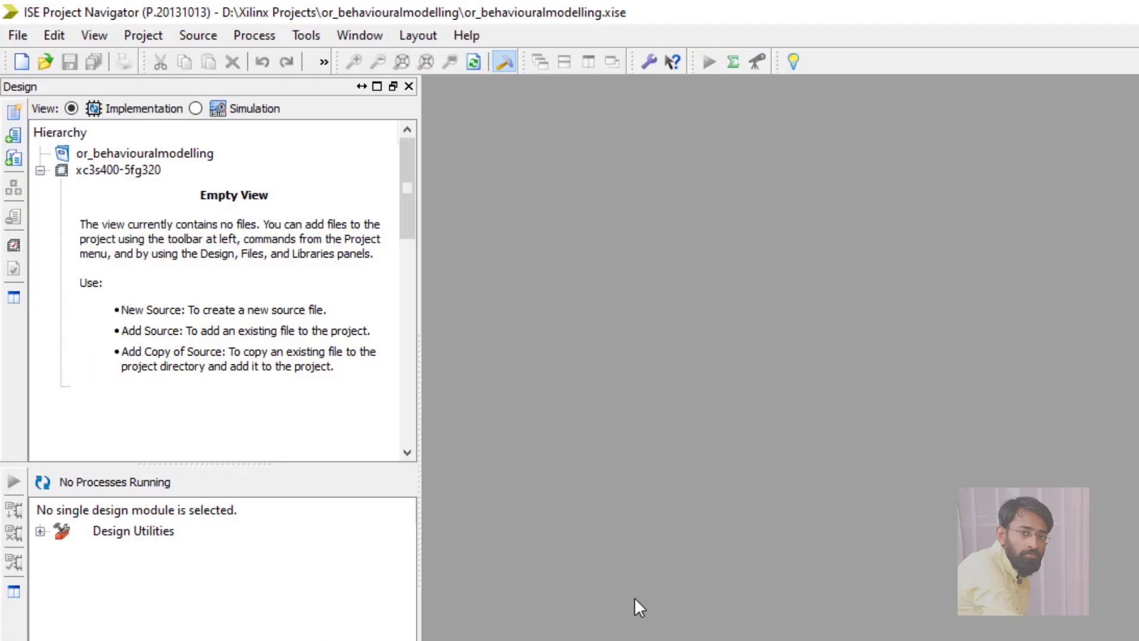
mouse_move(147, 202)
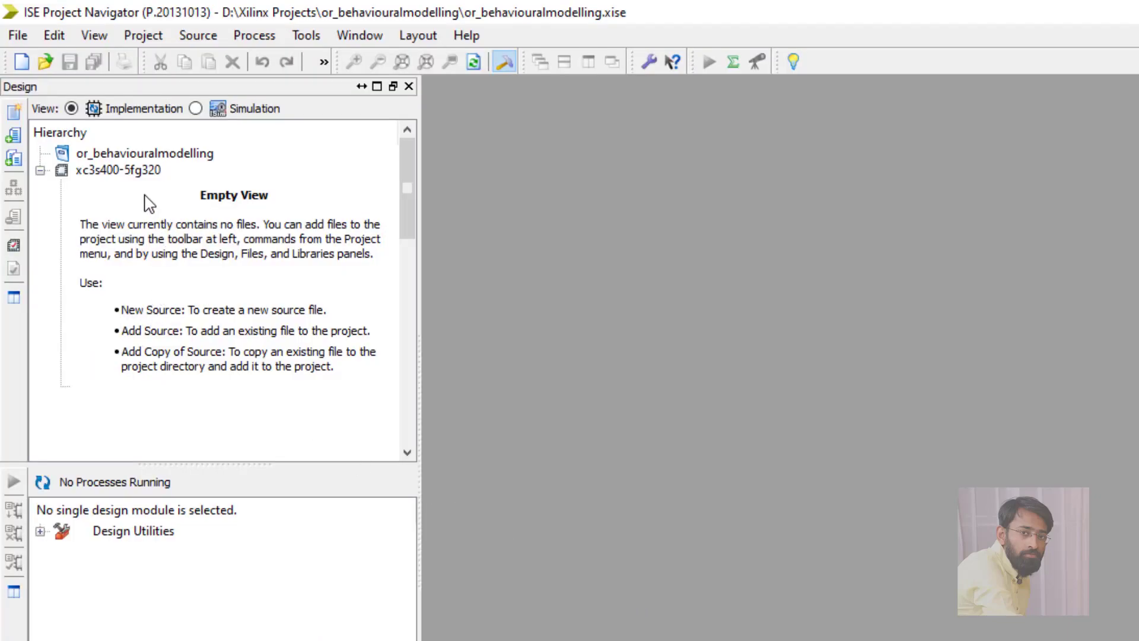
Add a Verilog Module source named or_behaviouralmodelling via the New Source wizard
click(123, 153)
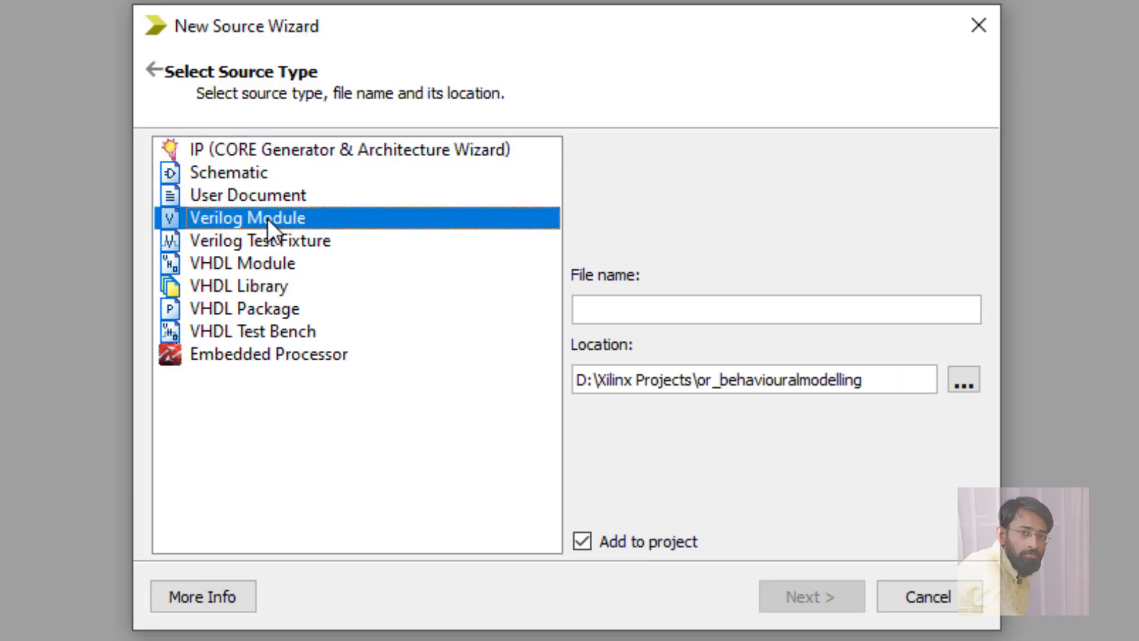
text(or_behaviouralmodelling)
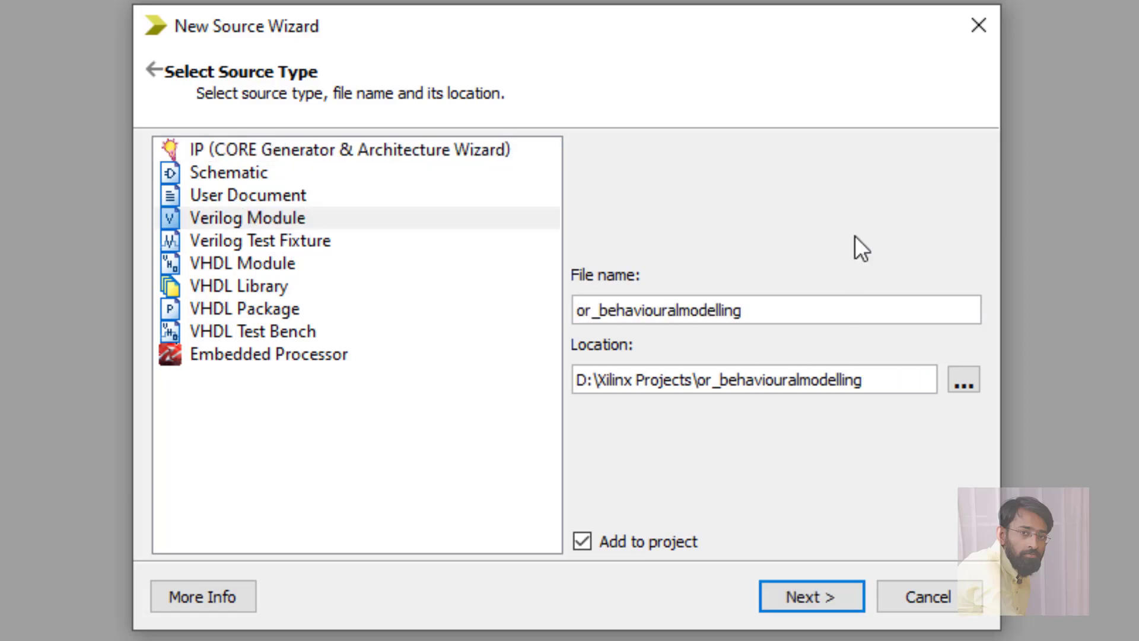
mouse_move(850, 180)
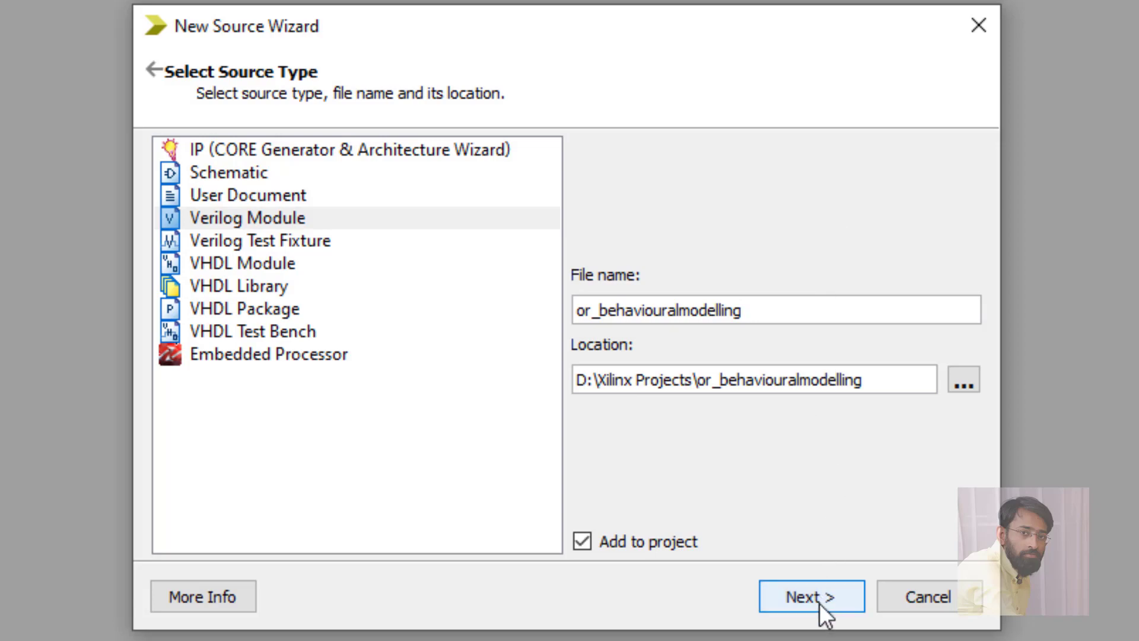
click(810, 597)
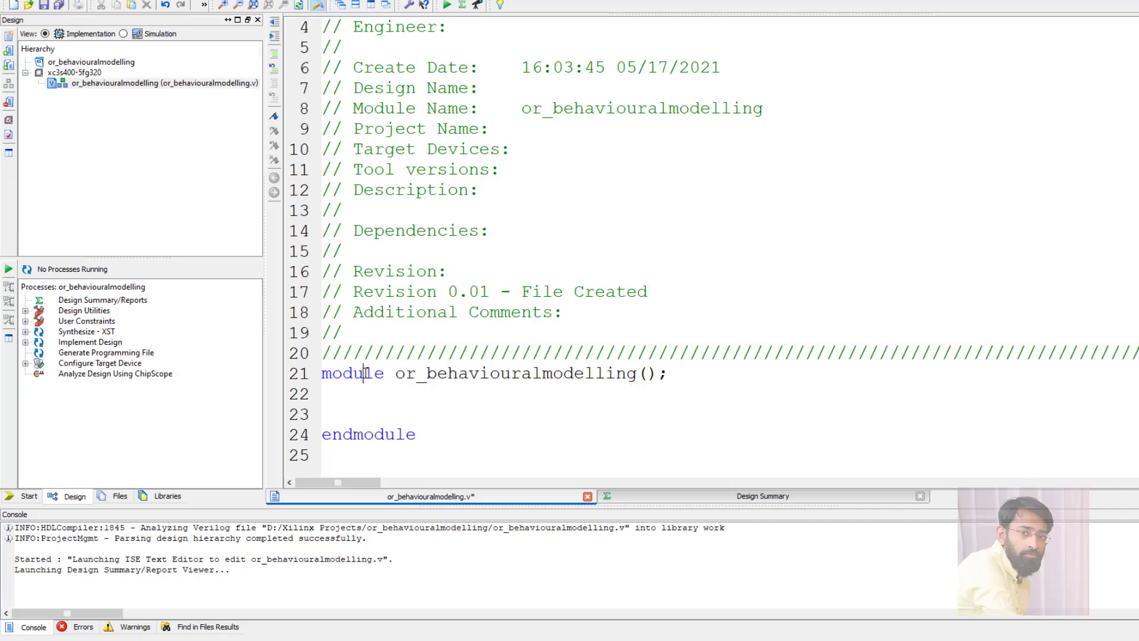
List ports y, a, b in the or_behaviouralmodelling module header
double_click(514, 374)
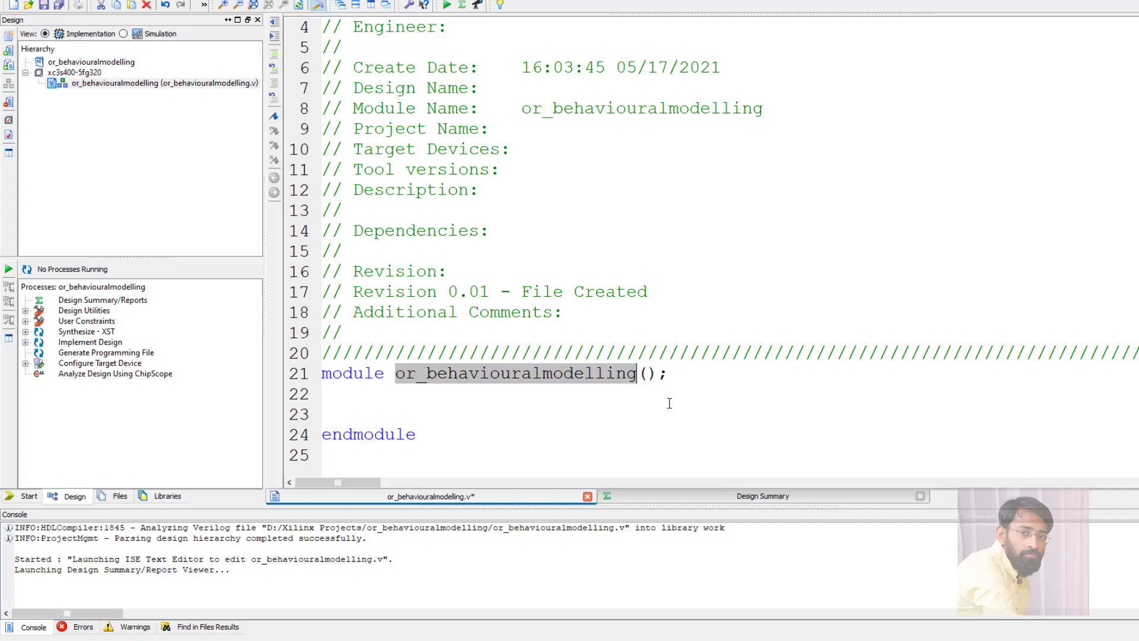
text(y)
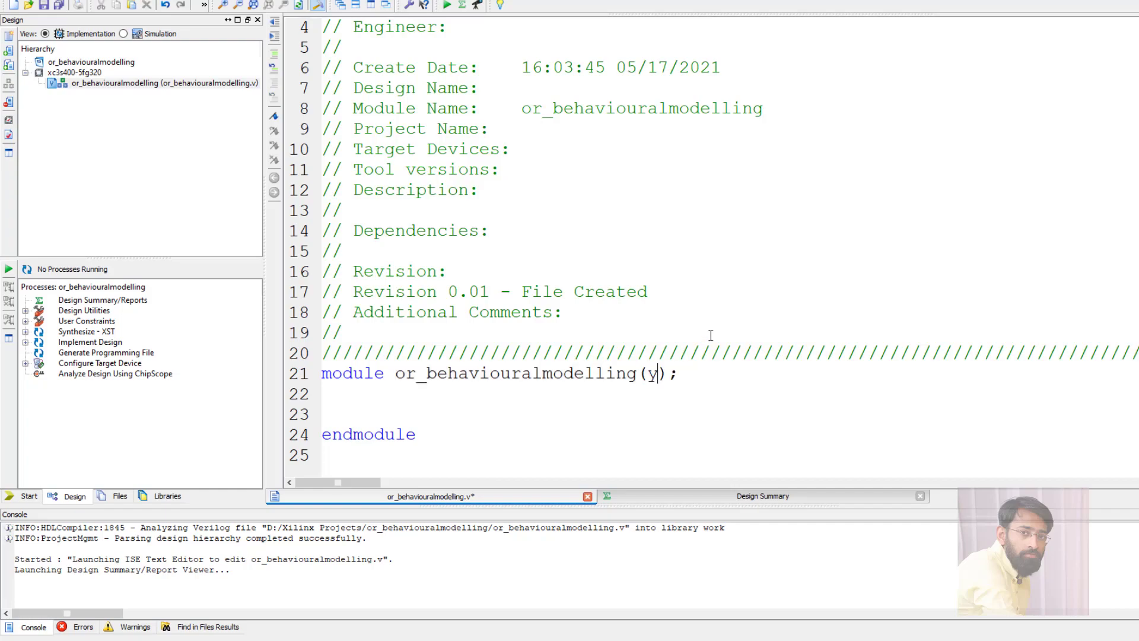
text(,a,)
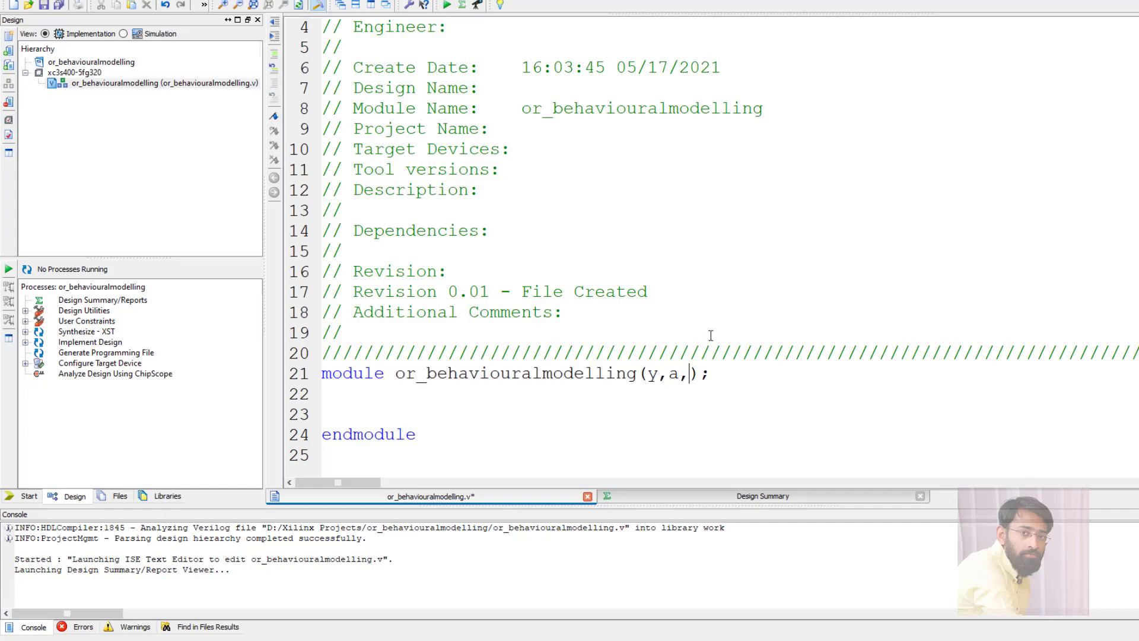
text(b)
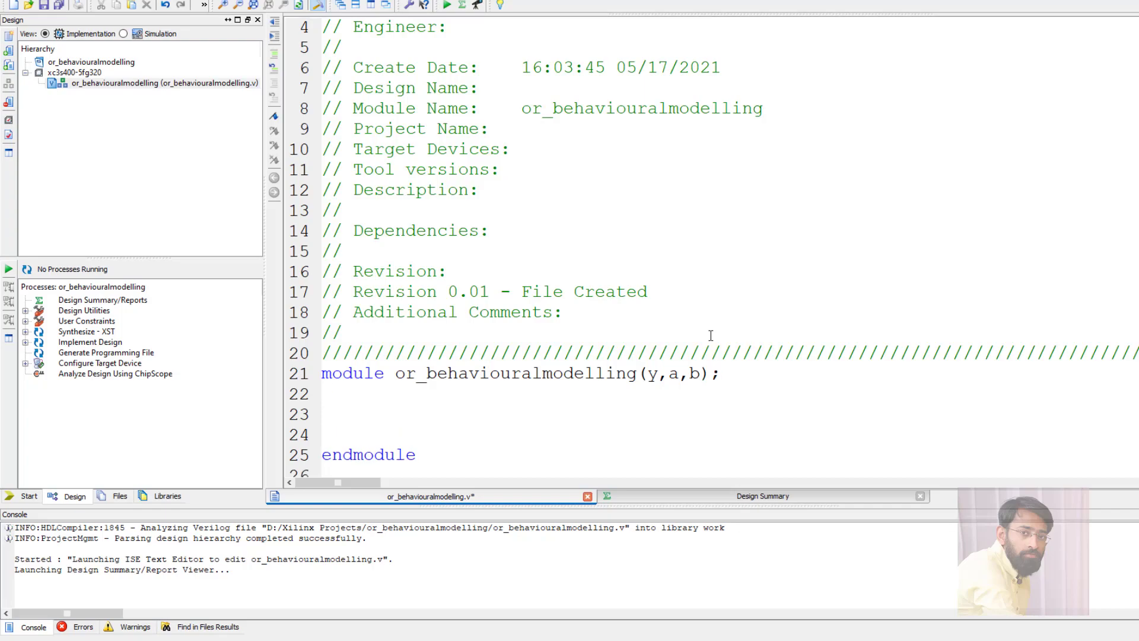
Add a //port declaration comment with 'output y;' and 'input a,b;' lines
text(//port de)
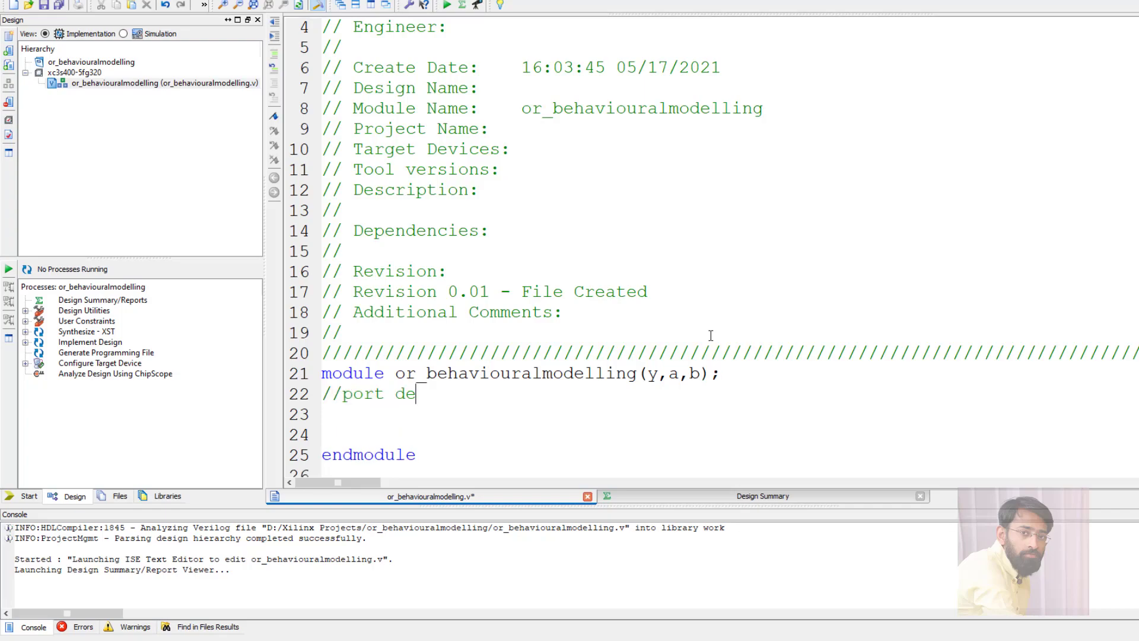
text(claratio)
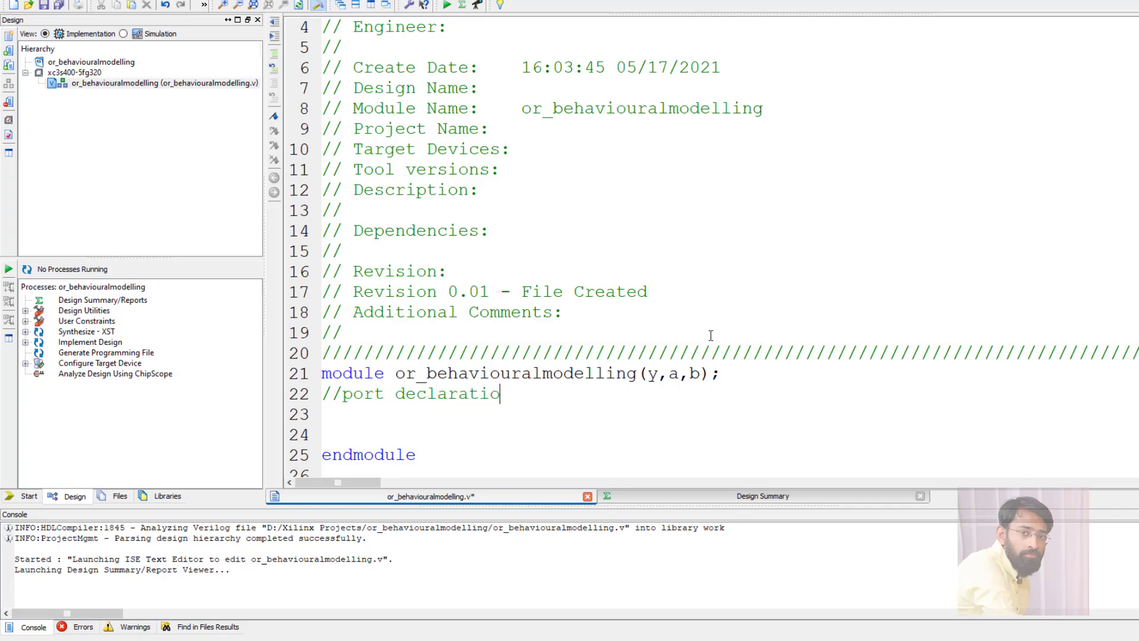
text(n)
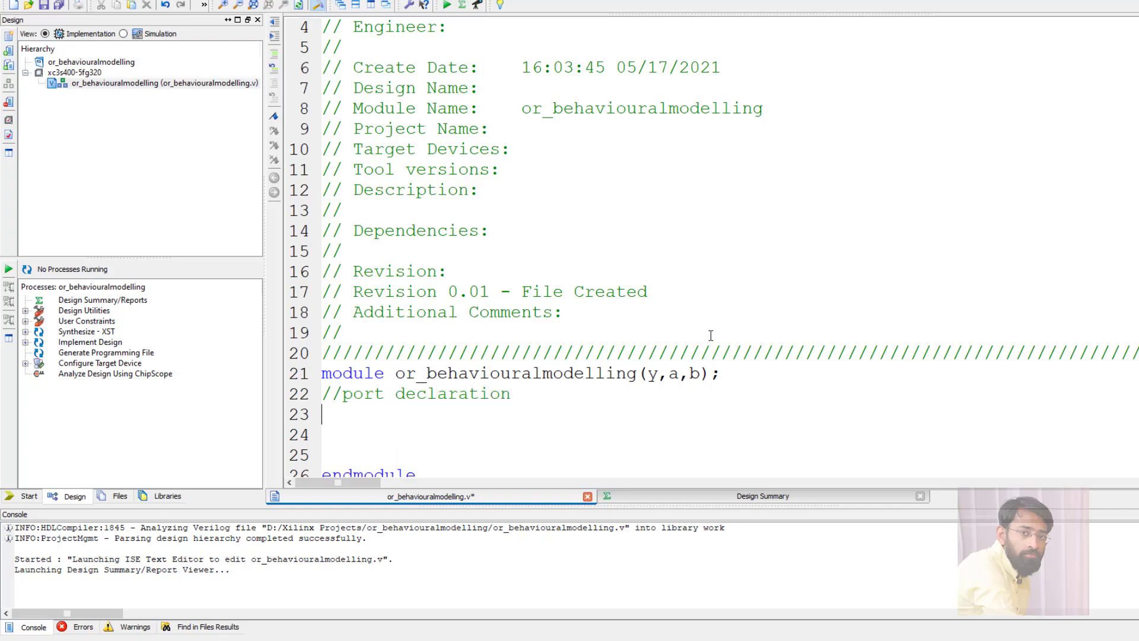
text(output)
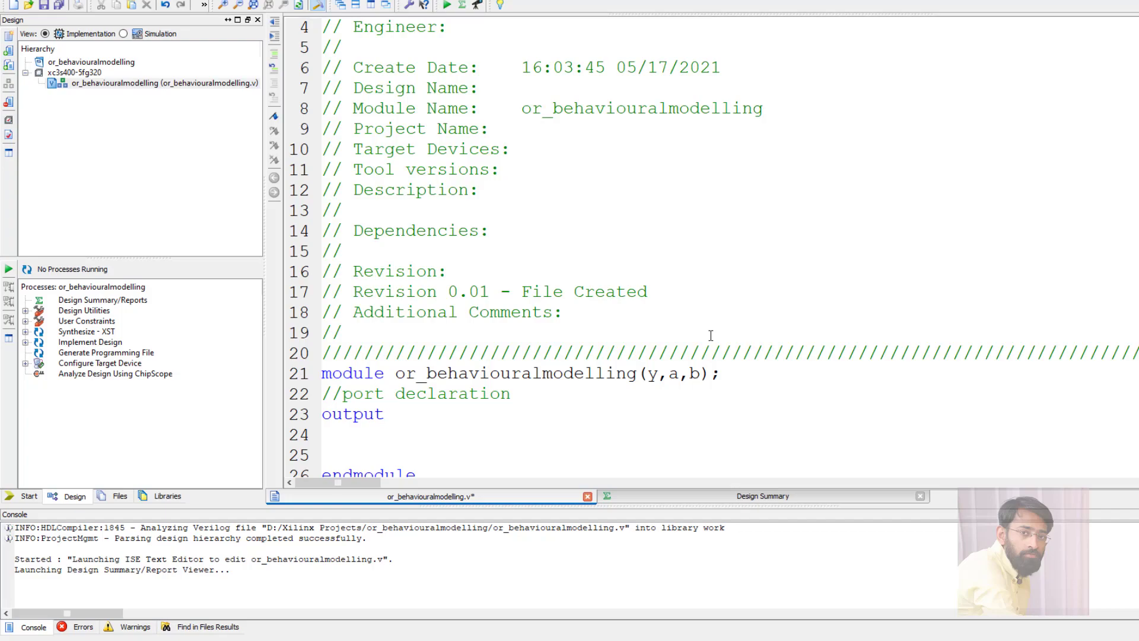
text(y;)
text(input a,)
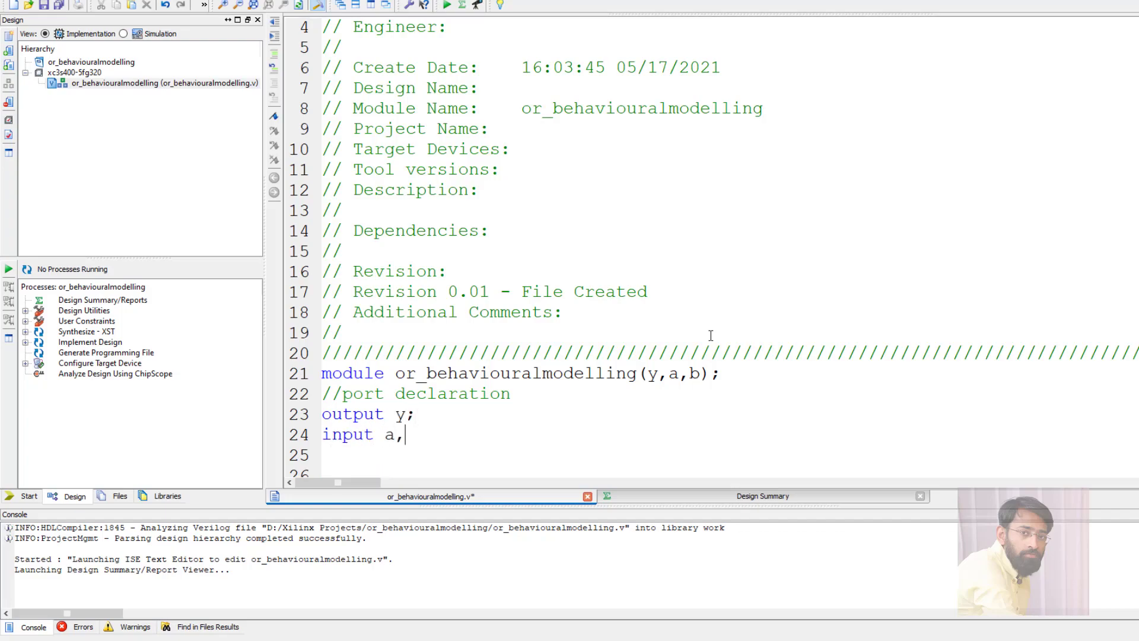
text(b;)
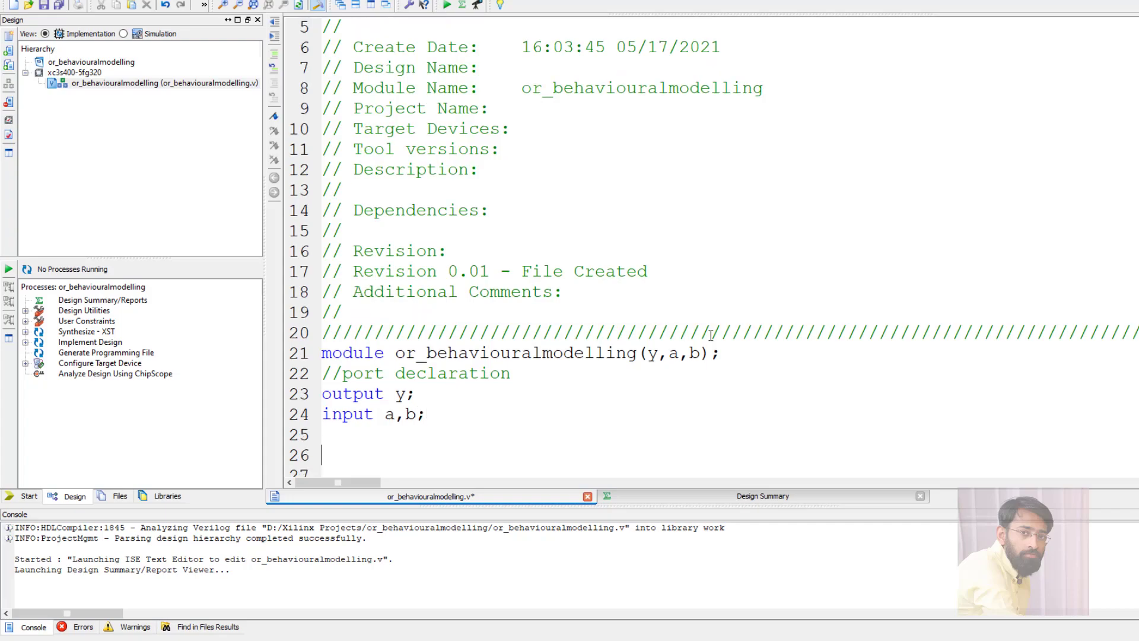
Add a //behavioural modelling comment and an always@(a or b) block header
text(//be)
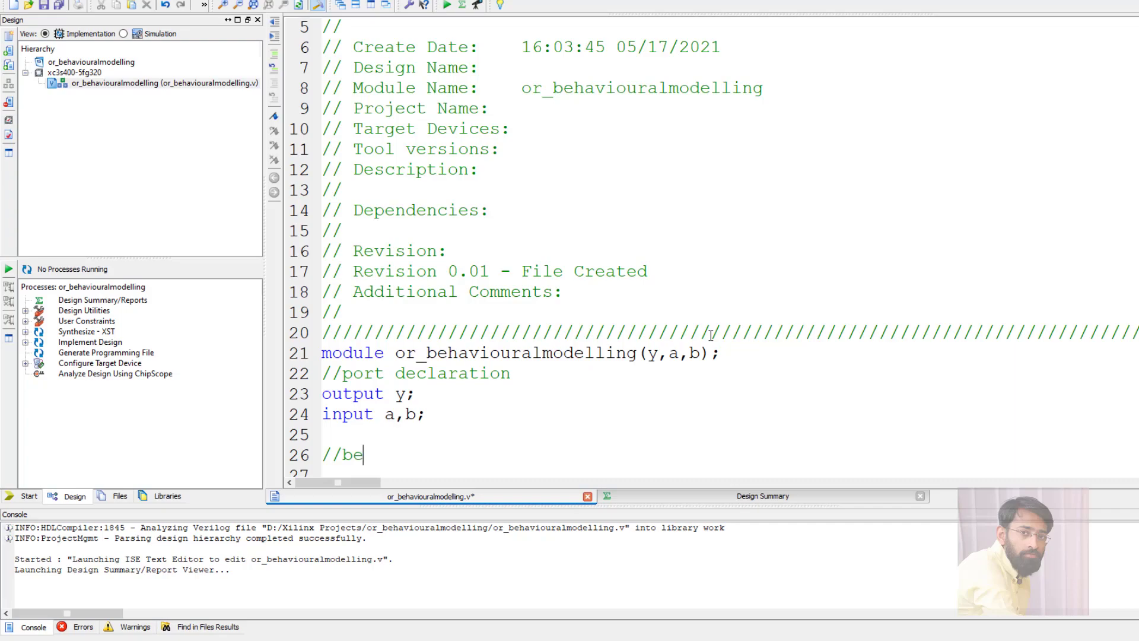
text(havioural)
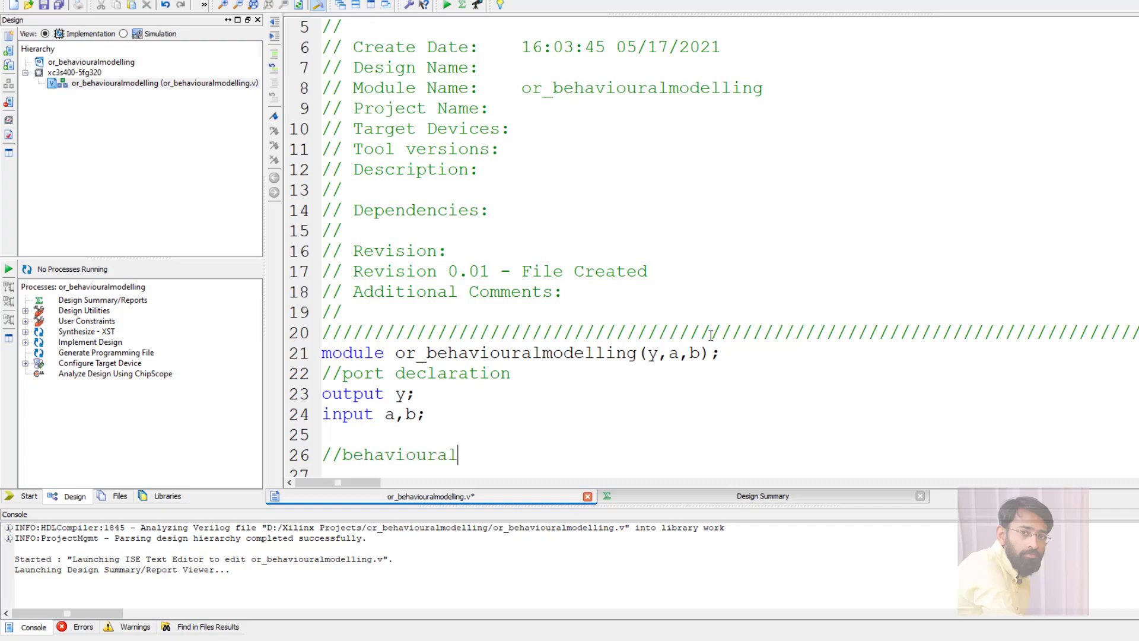
text(modelling)
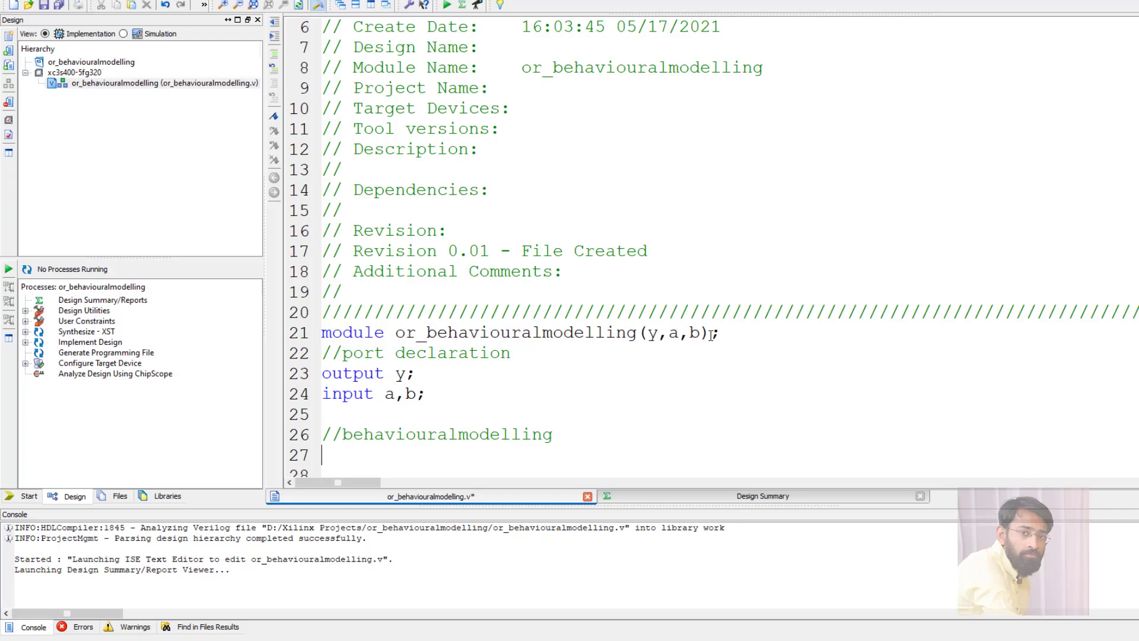
text(always)
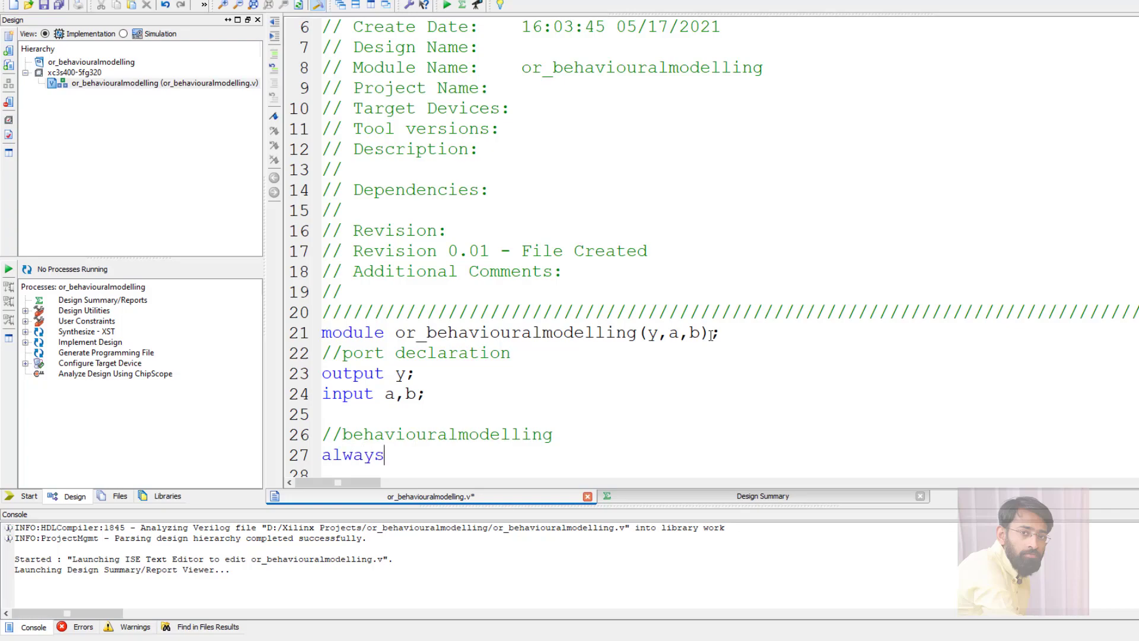
text(@)
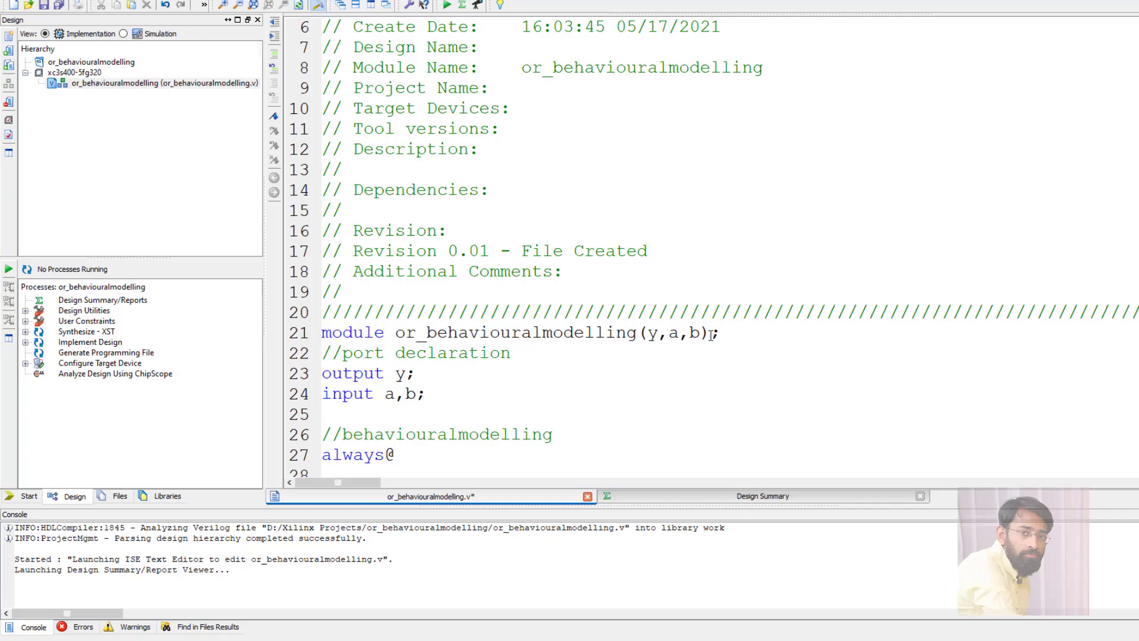
text(())
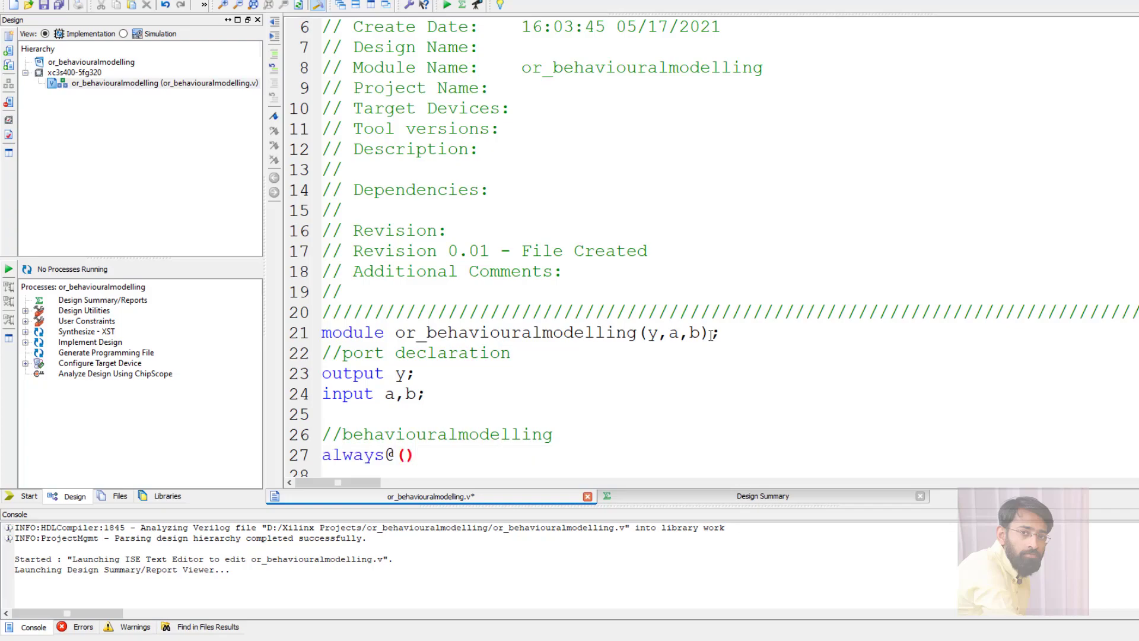
text(a or)
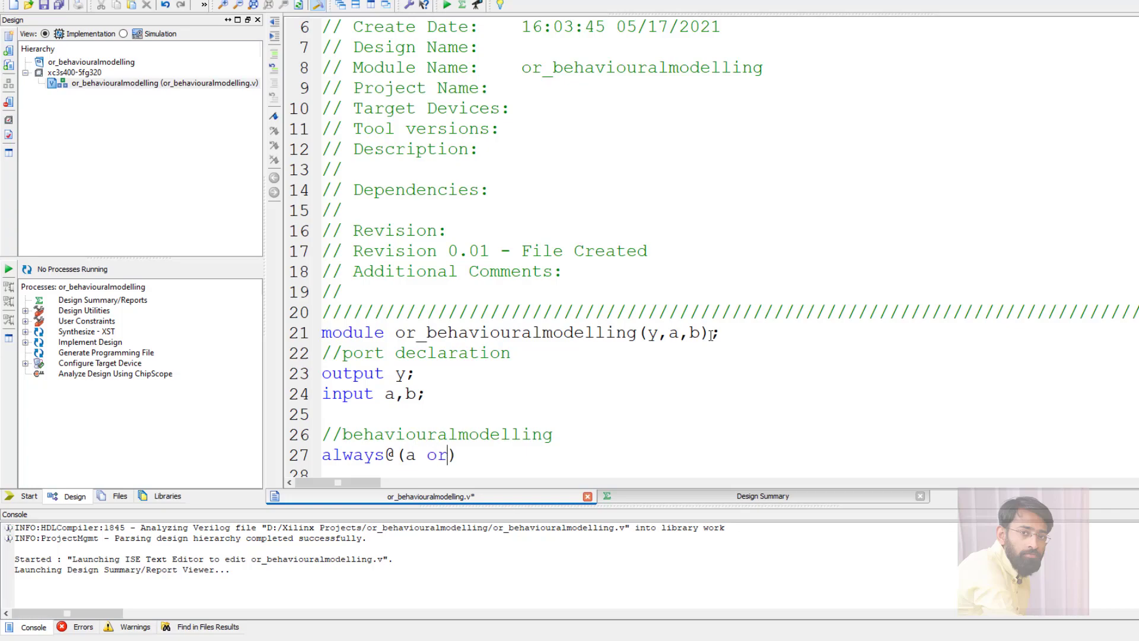
text(b)
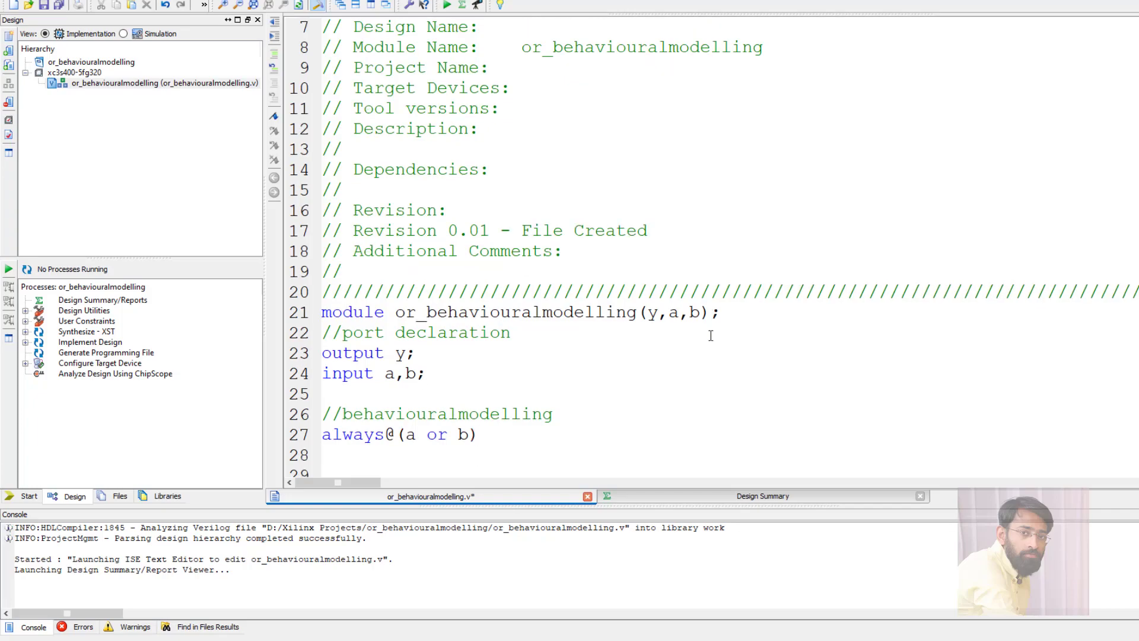
Write the always block body 'y = a | b;'
click(323, 455)
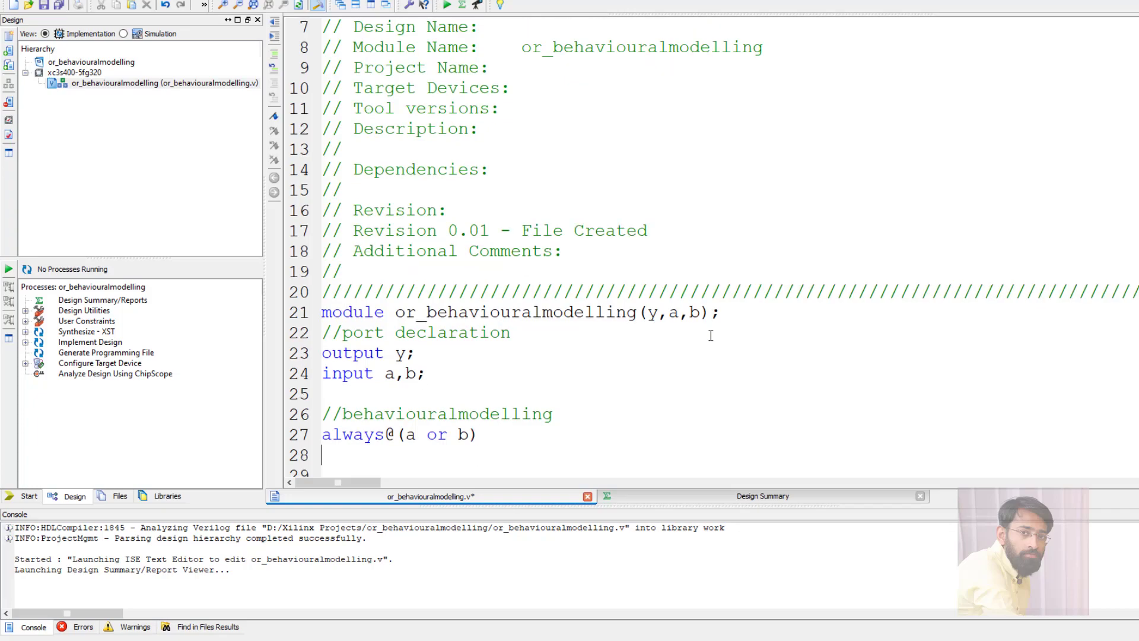
text(y)
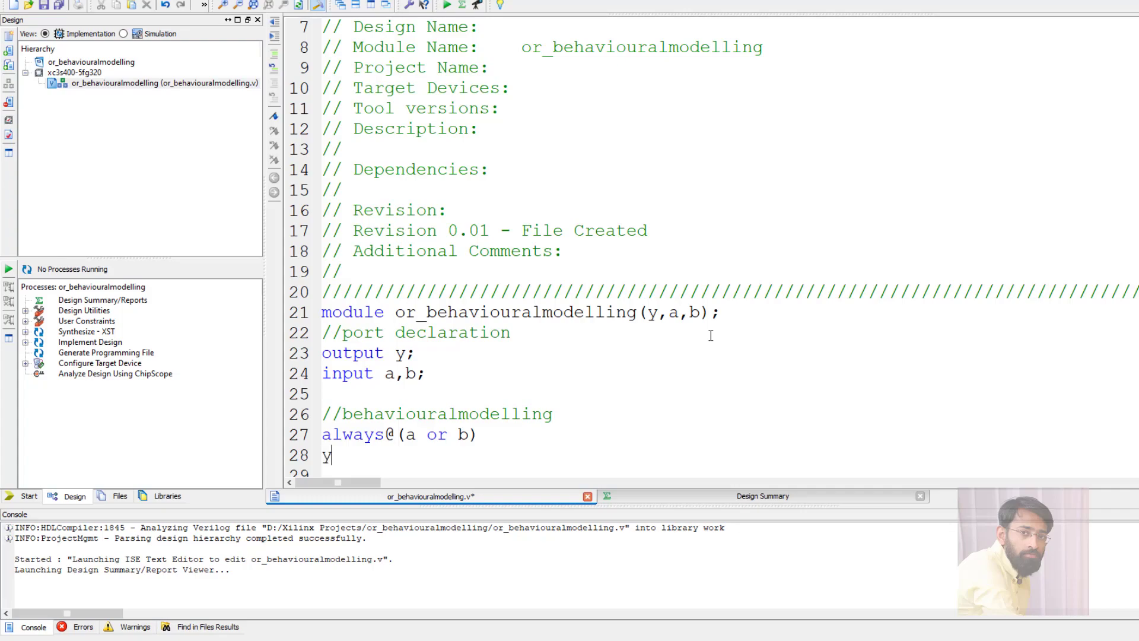
text(=)
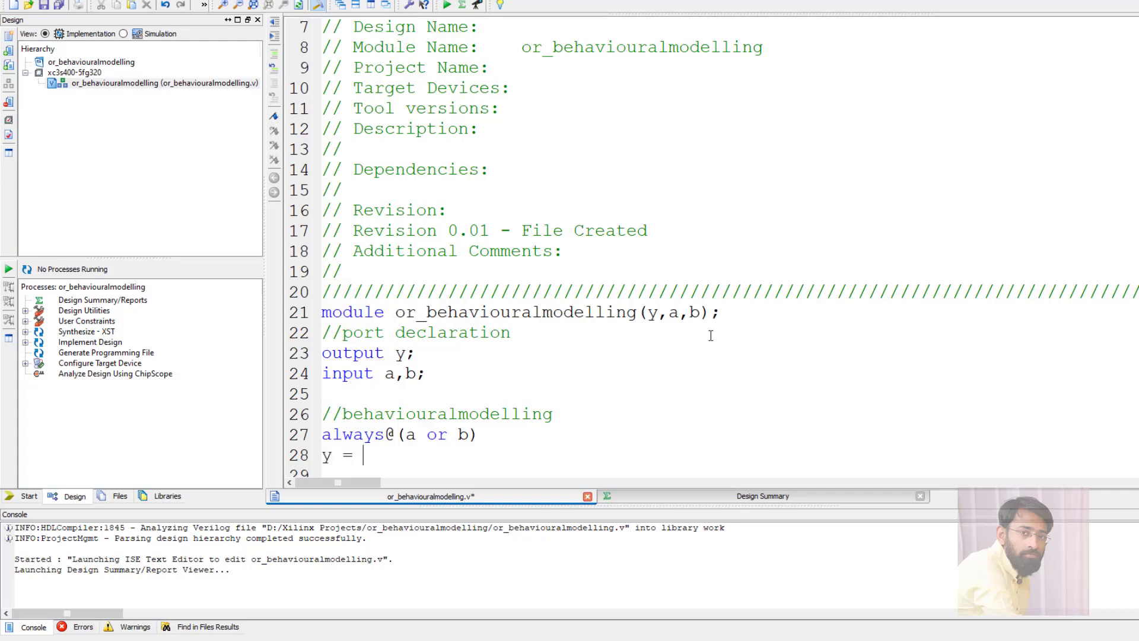
text(a |)
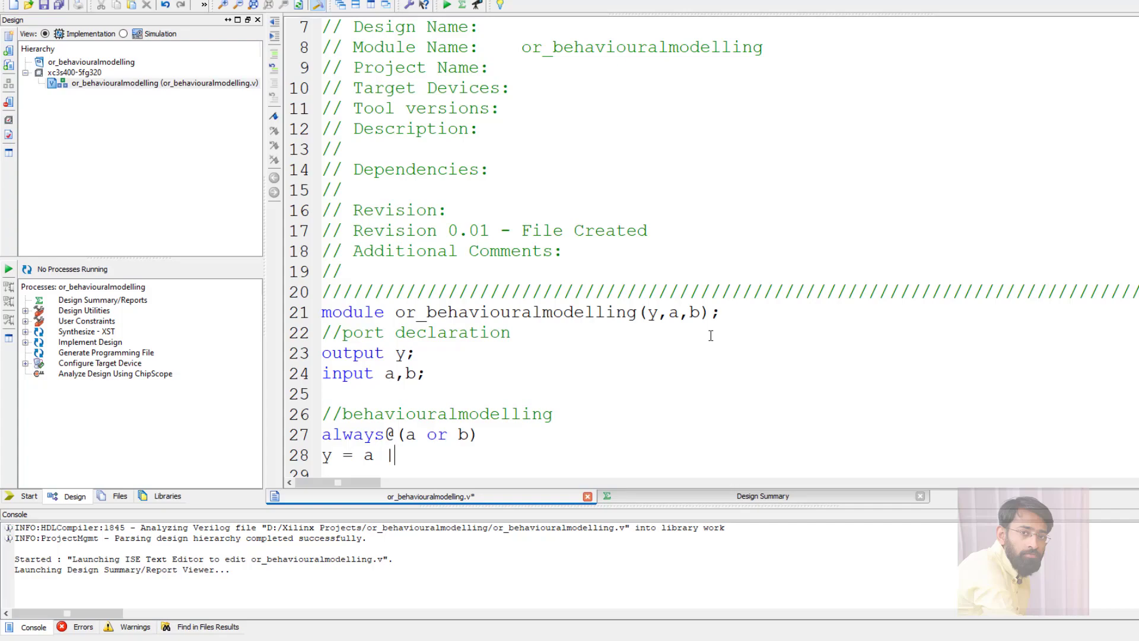
text(b)
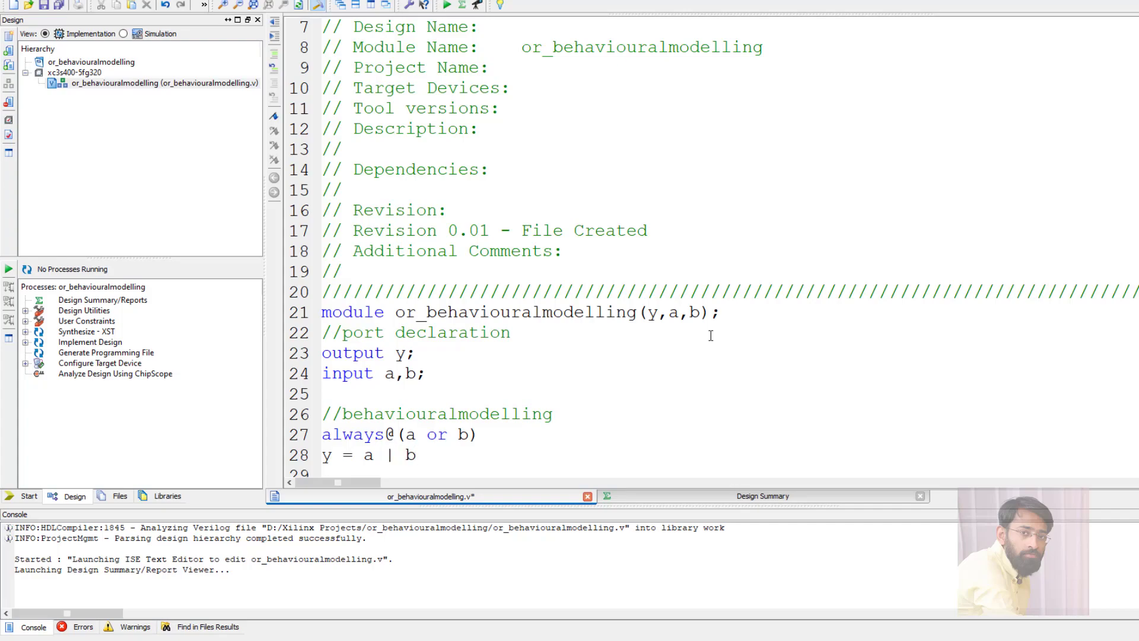
text(;)
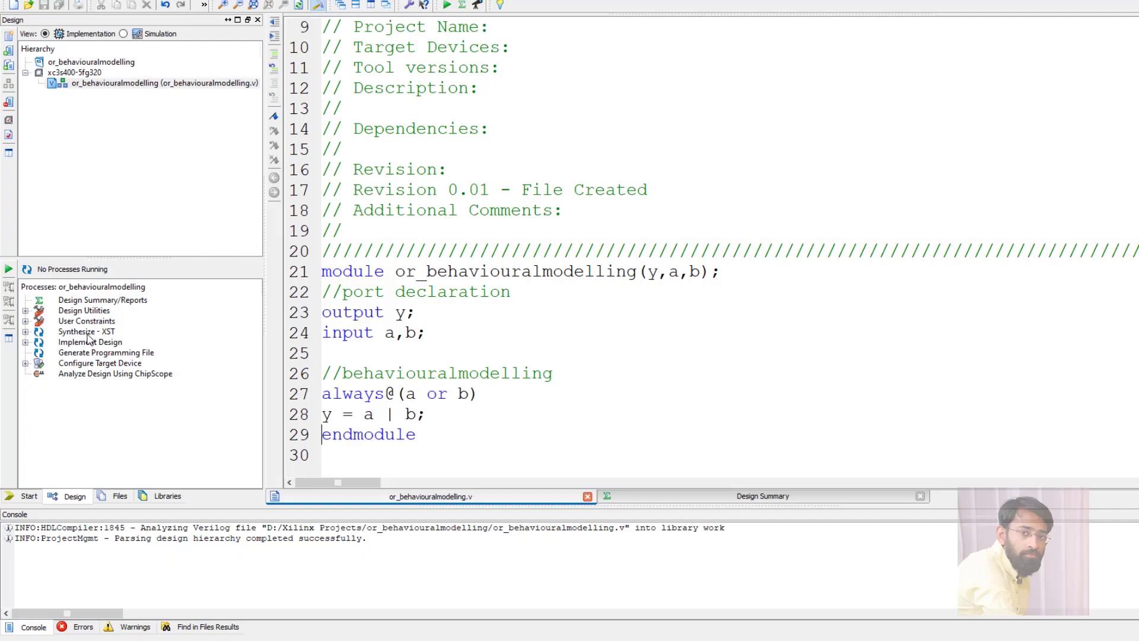
Run Synthesize - XST and view the Errors list reporting y on line 28 is not a legal reg
double_click(76, 332)
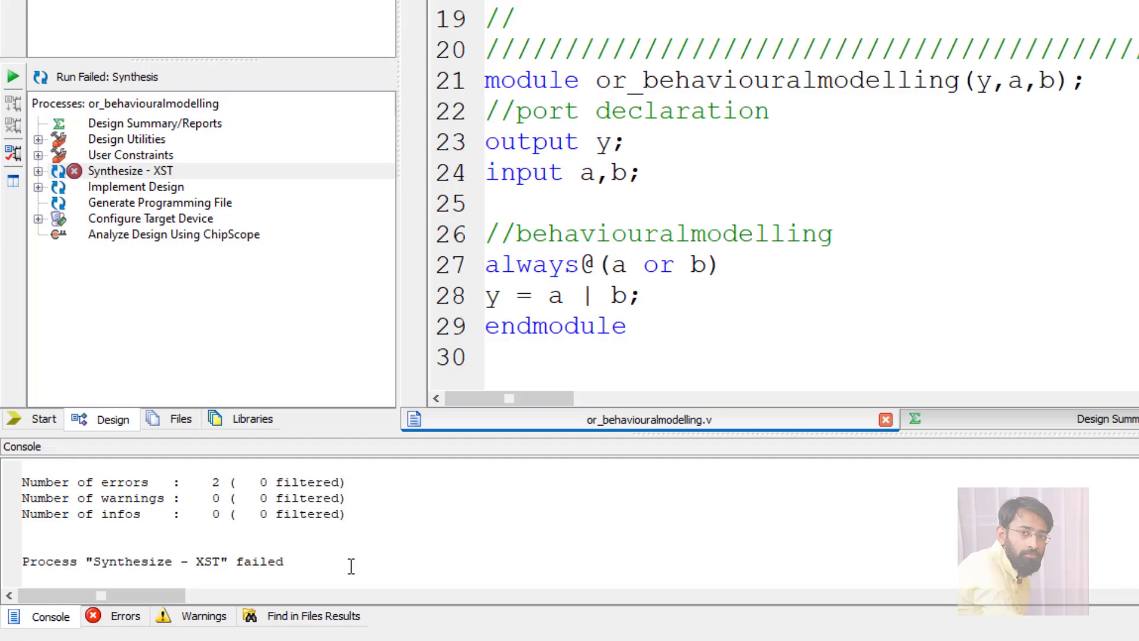
click(123, 616)
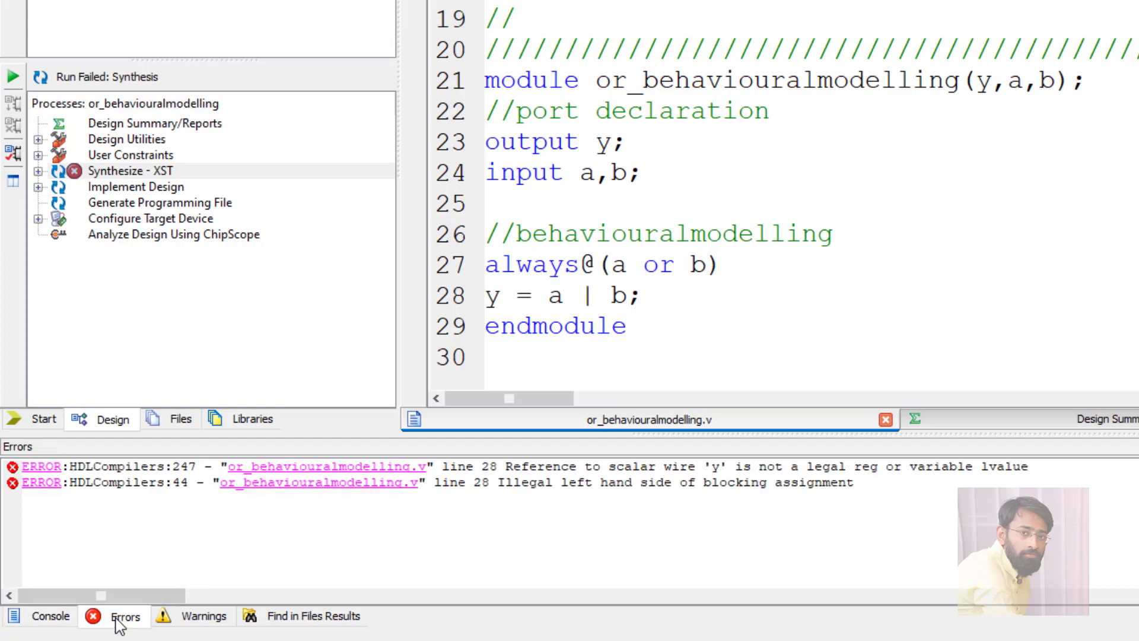
mouse_move(481, 471)
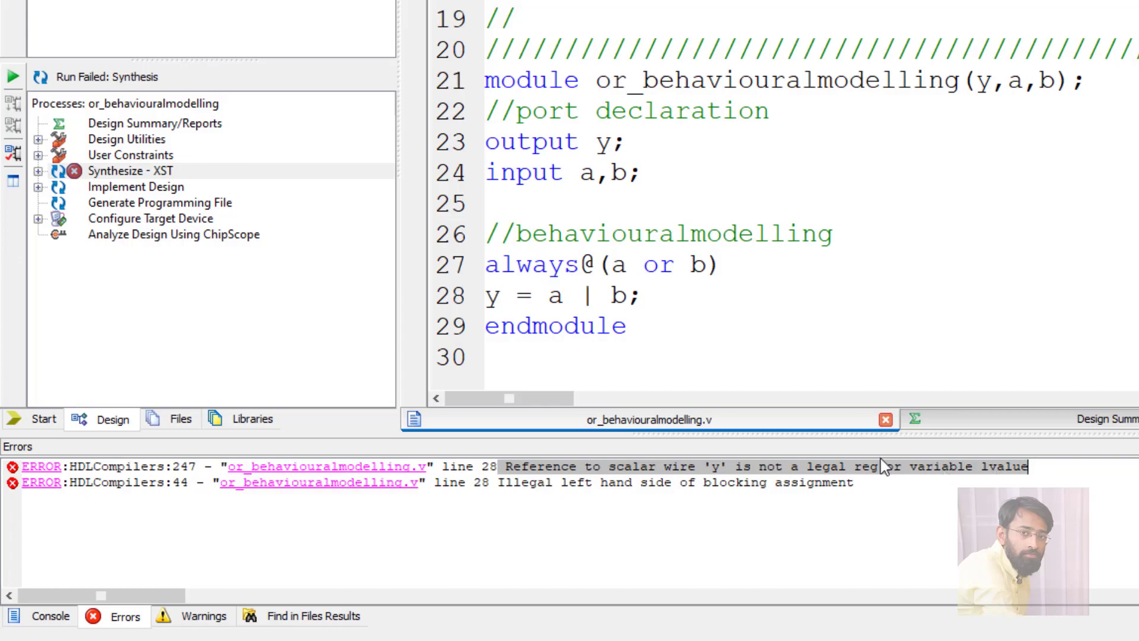
text(pr)
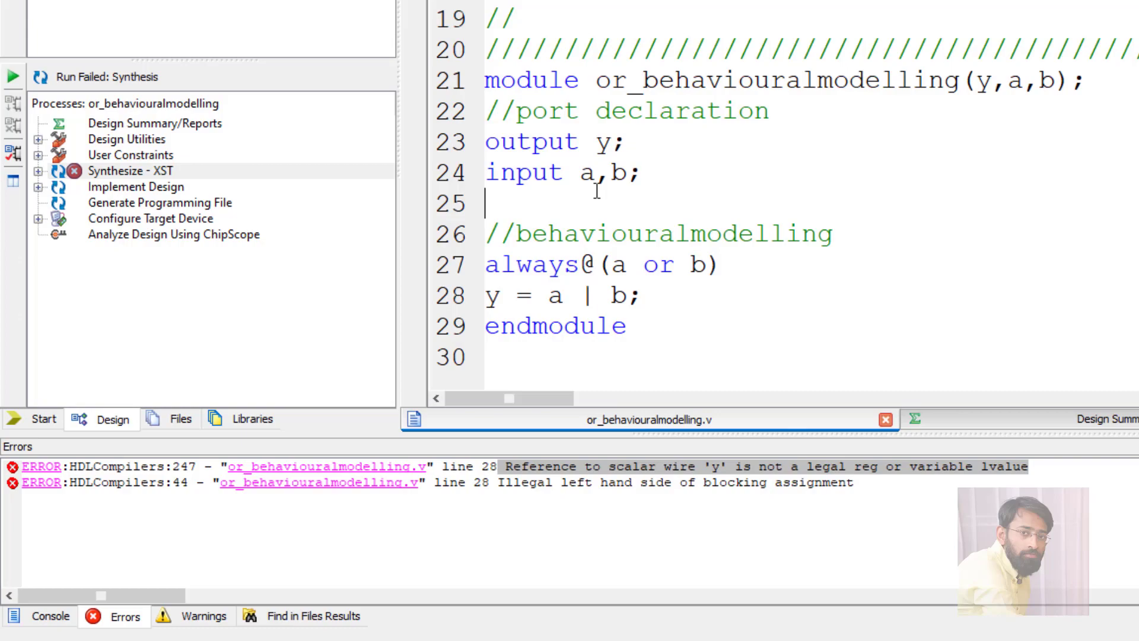
Declare 'reg y;', re-run Synthesize - XST successfully and check the Warnings list
text(reg)
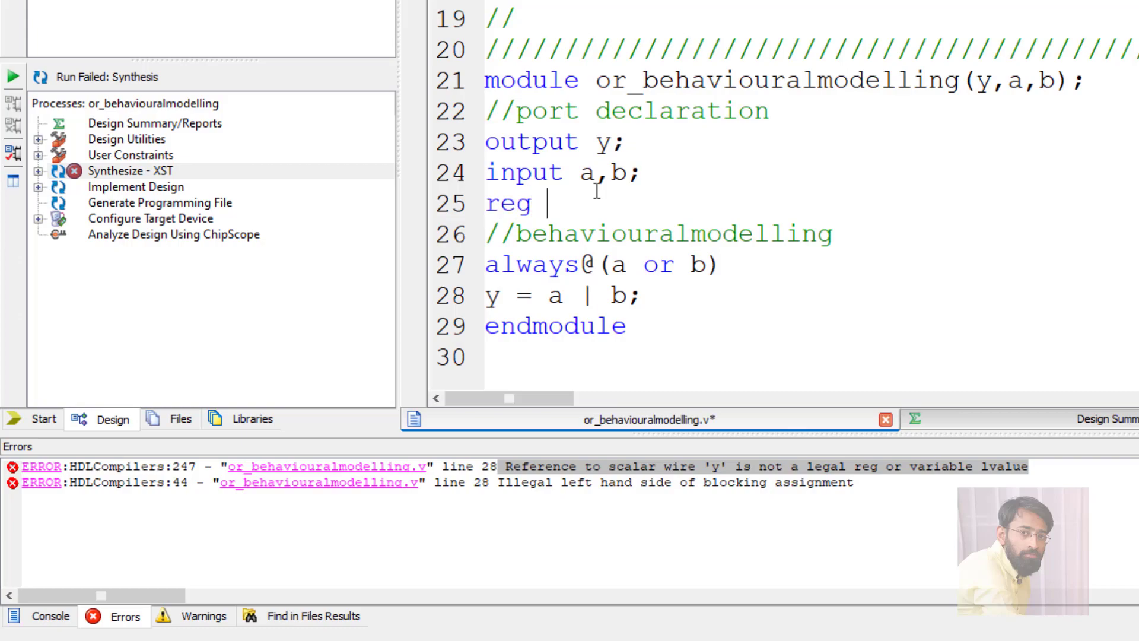
text(y)
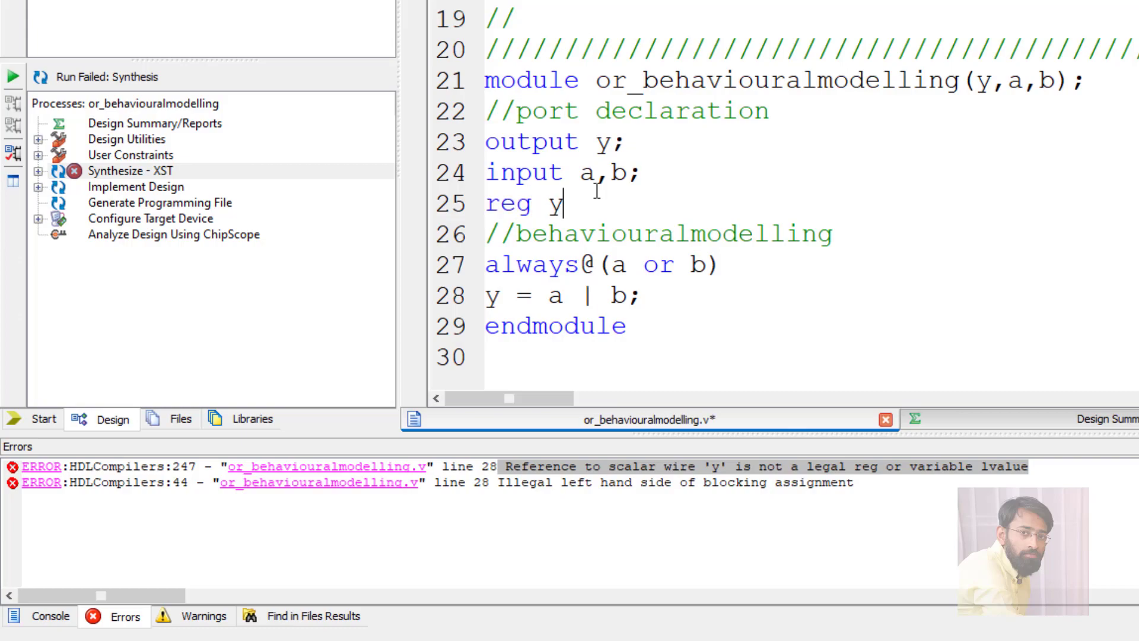
text(;)
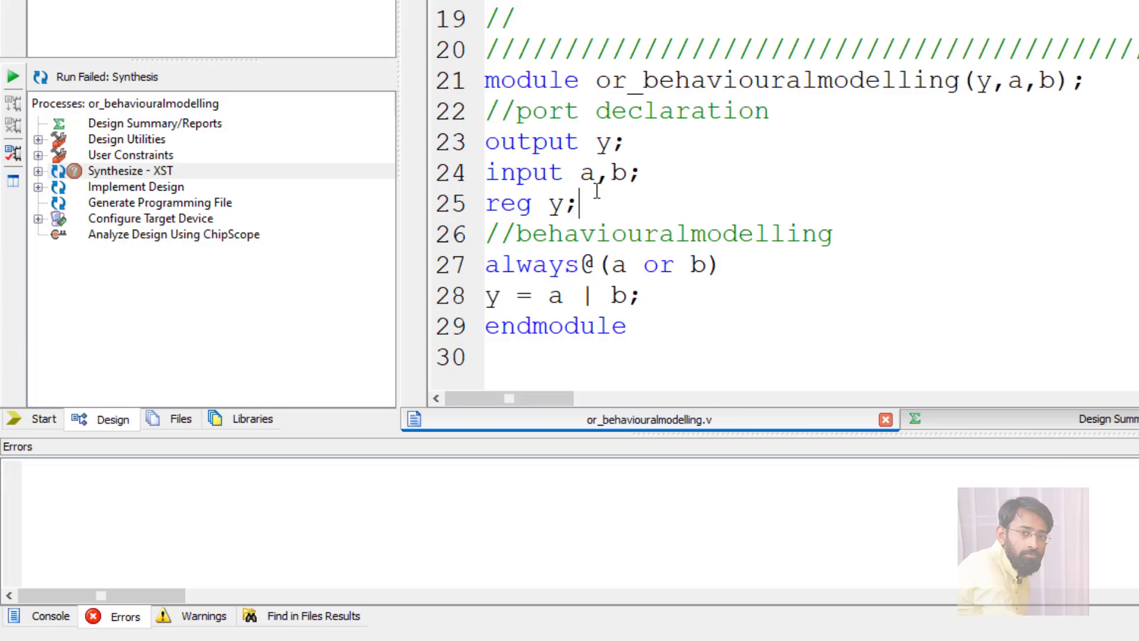
double_click(135, 170)
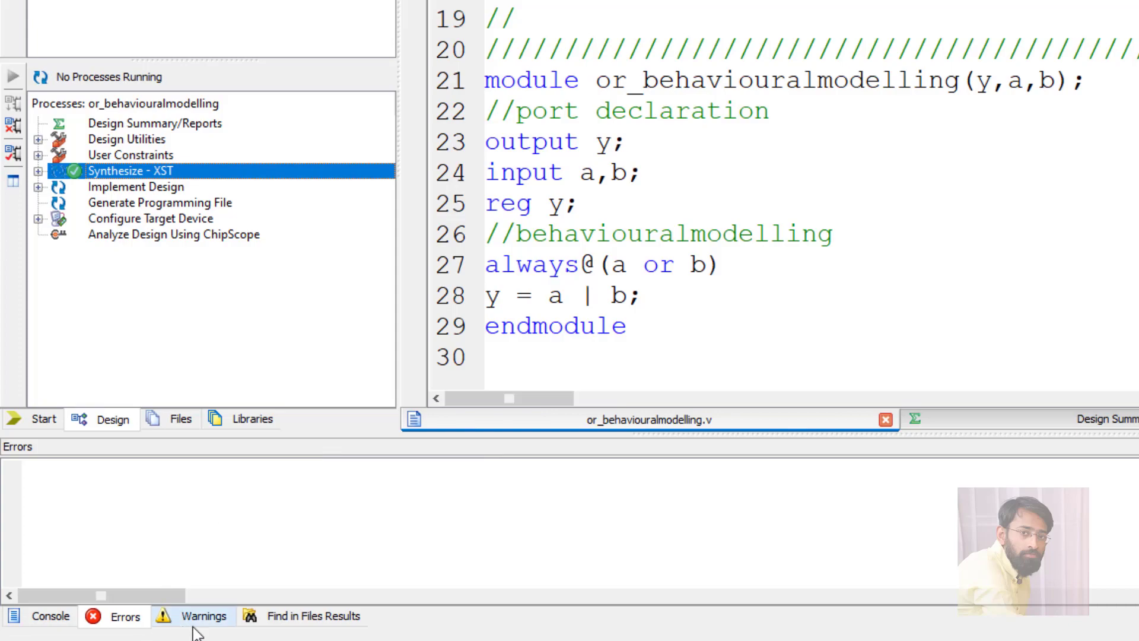
click(49, 616)
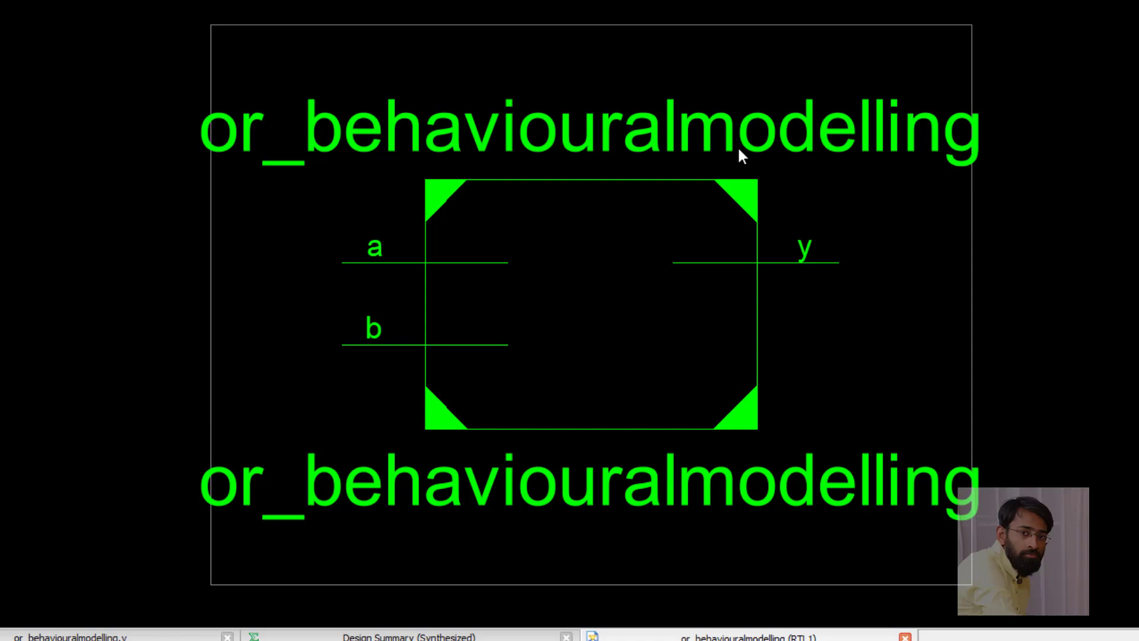
mouse_move(791, 244)
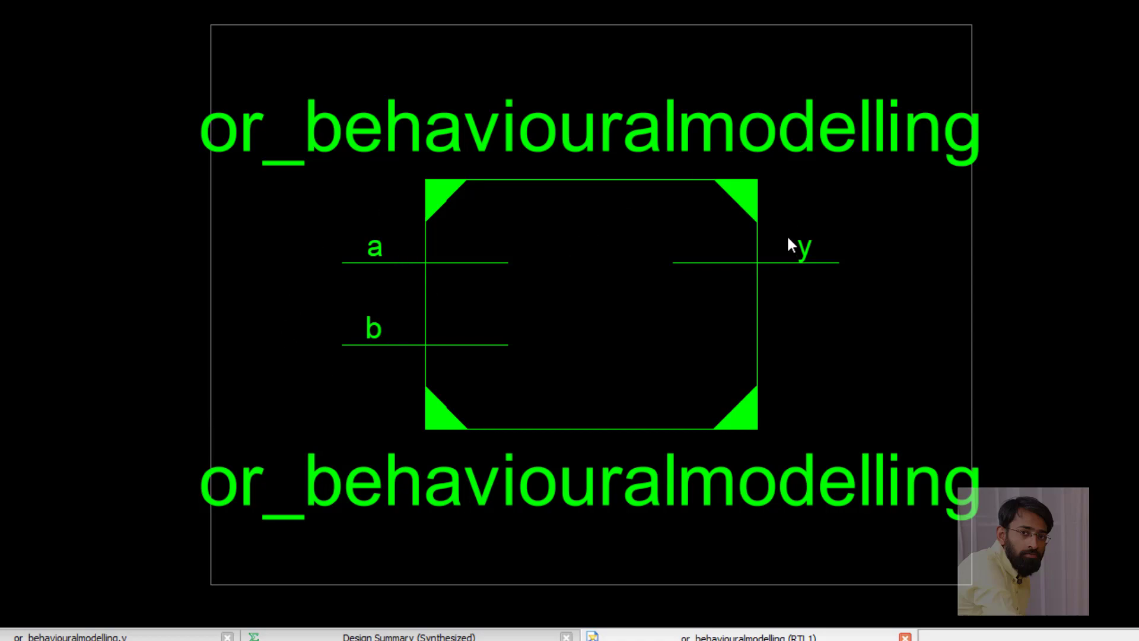
mouse_move(601, 316)
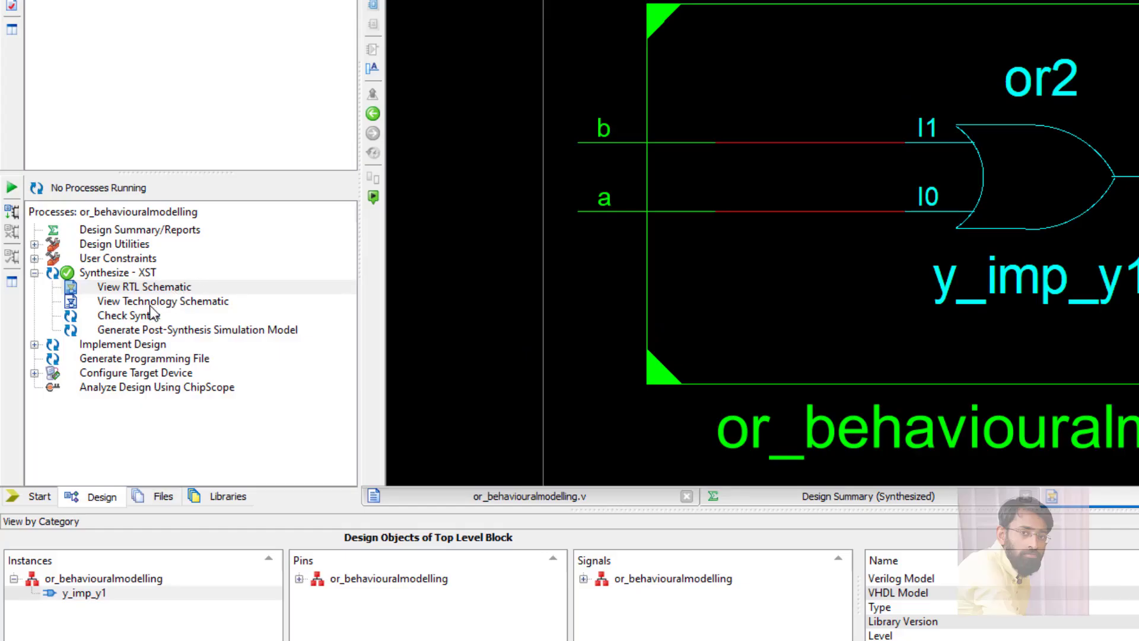
Launch View Technology Schematic for the synthesized design
double_click(162, 300)
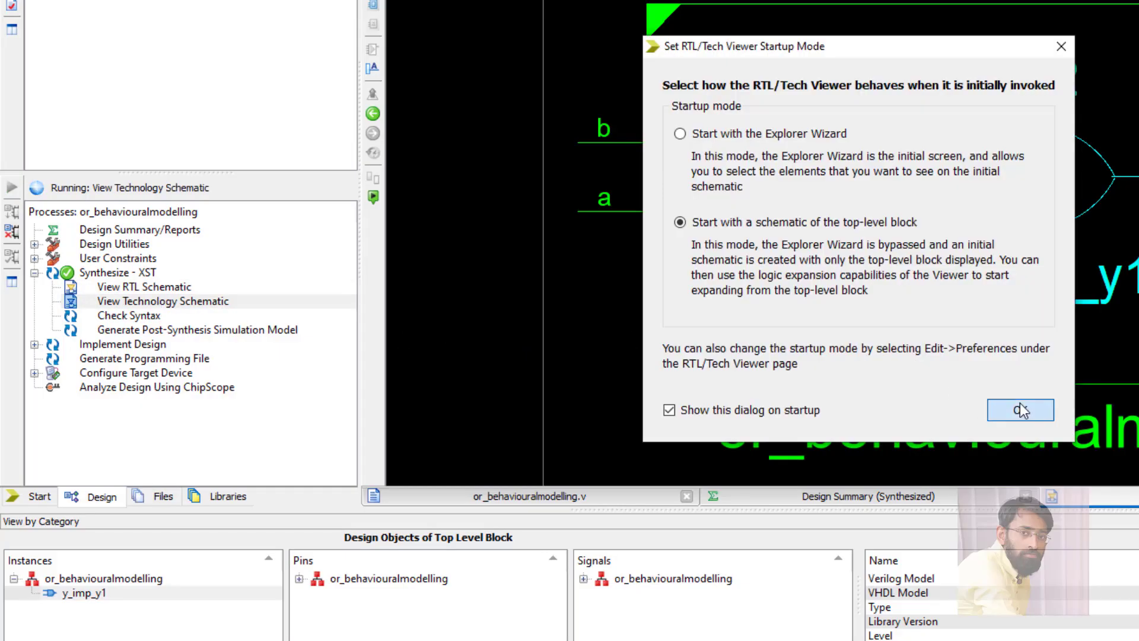
Accept the default viewer startup mode to display the technology schematic
click(1018, 409)
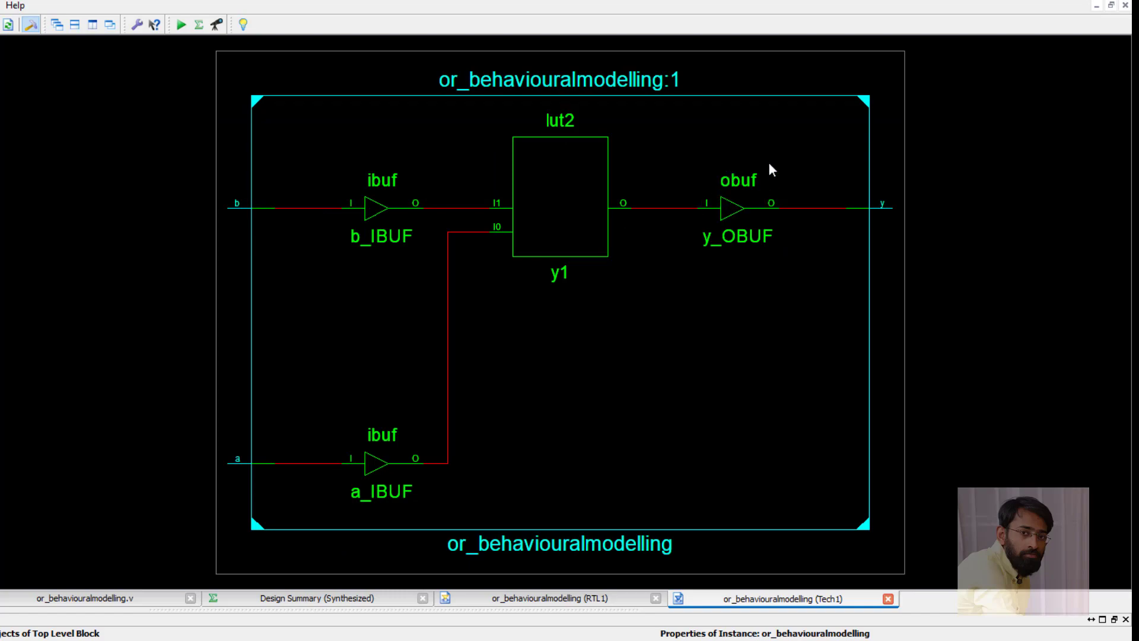
mouse_move(559, 299)
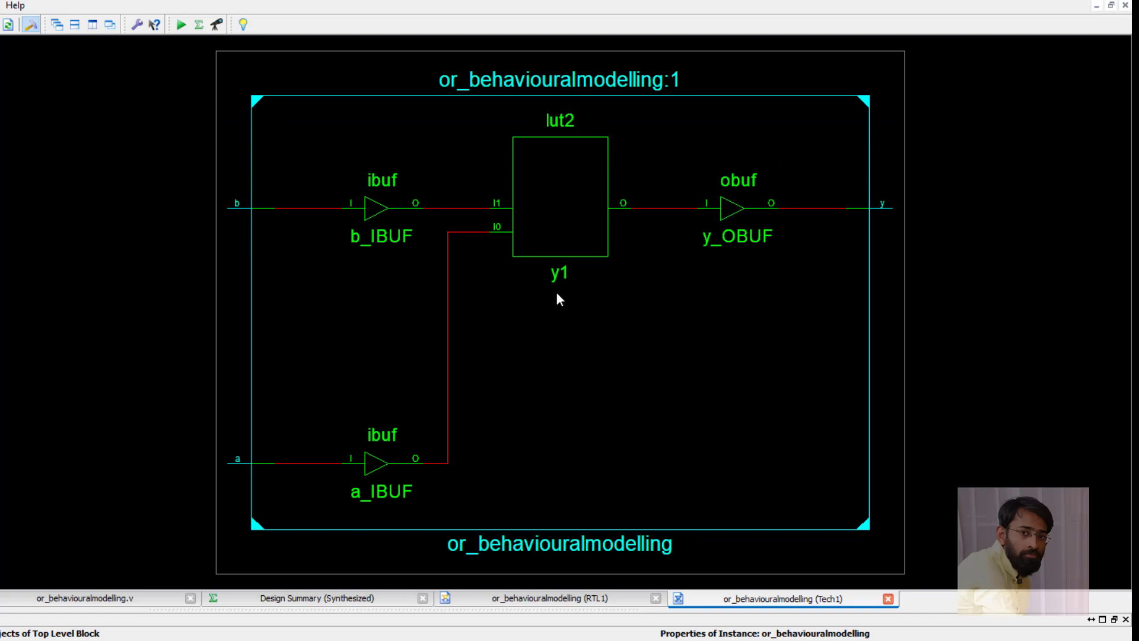
mouse_move(565, 211)
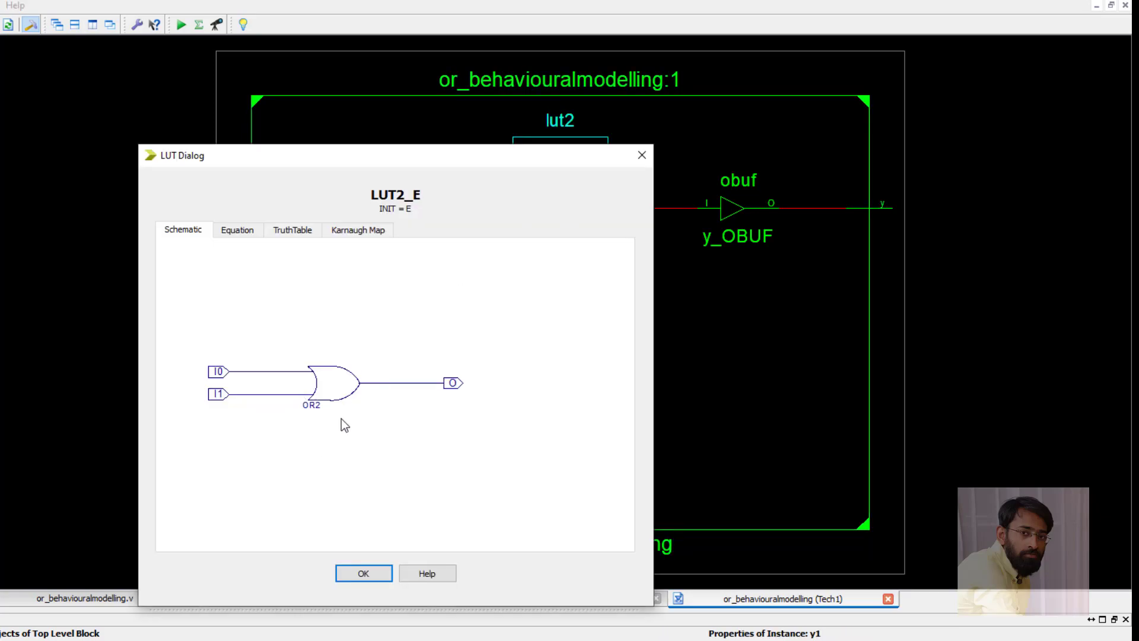
mouse_move(241, 256)
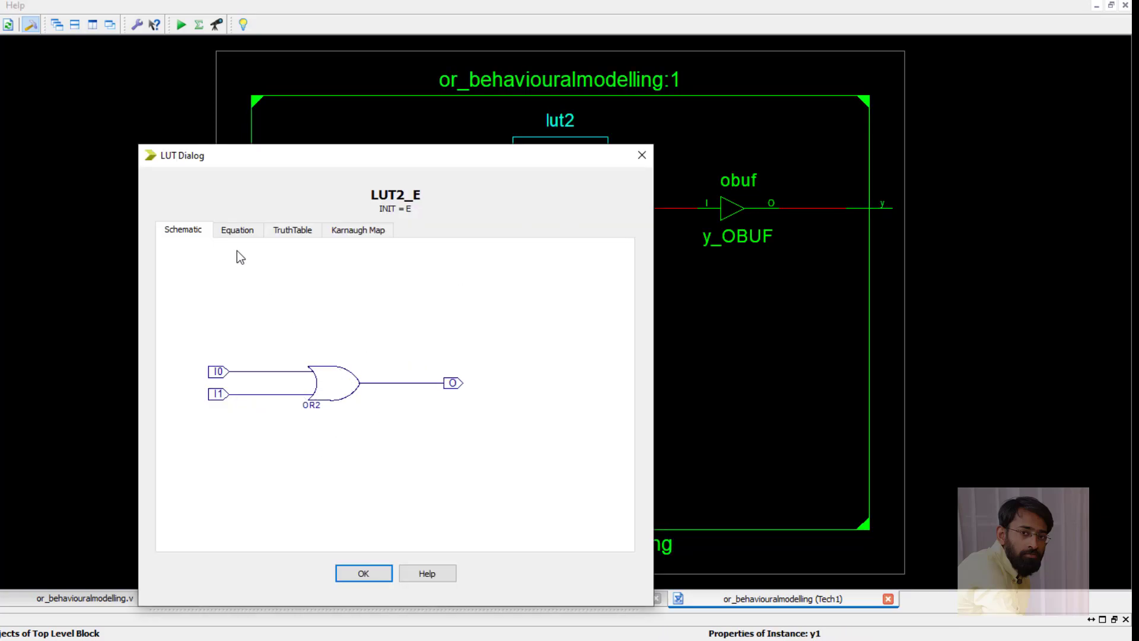
View the lut2's Equation, TruthTable and Karnaugh Map pages, then close the LUT Dialog
click(237, 230)
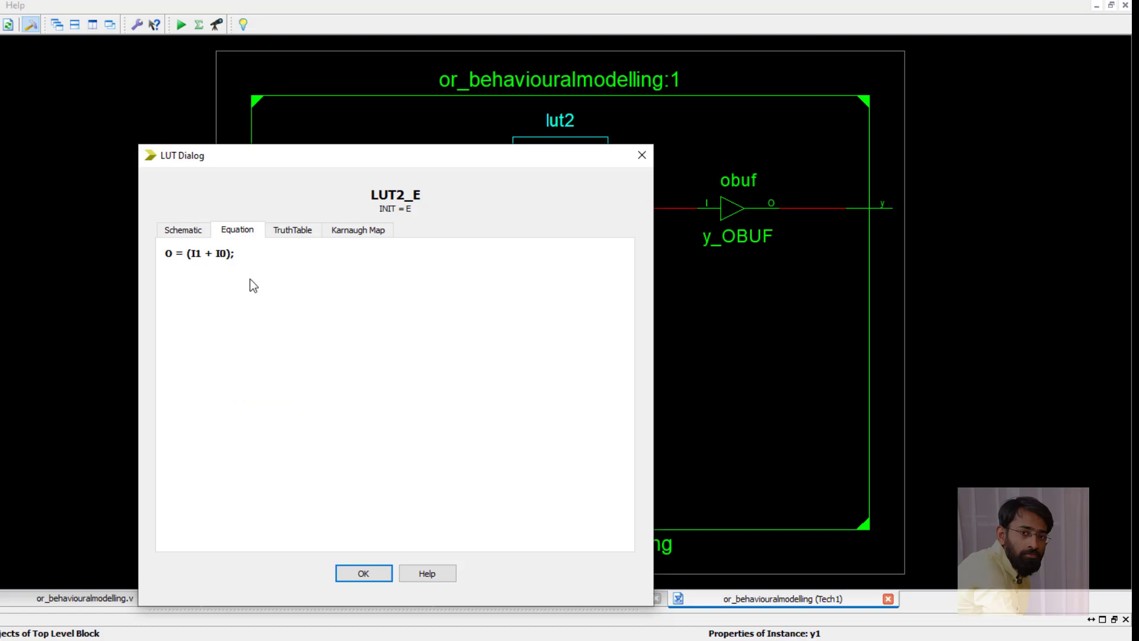
click(292, 229)
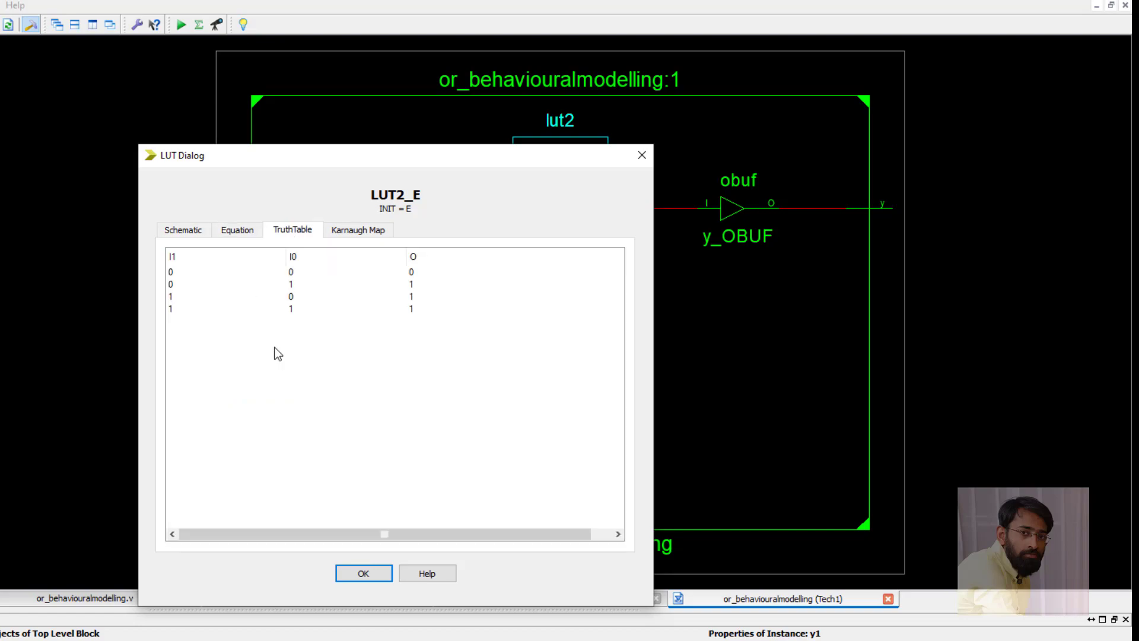
click(358, 229)
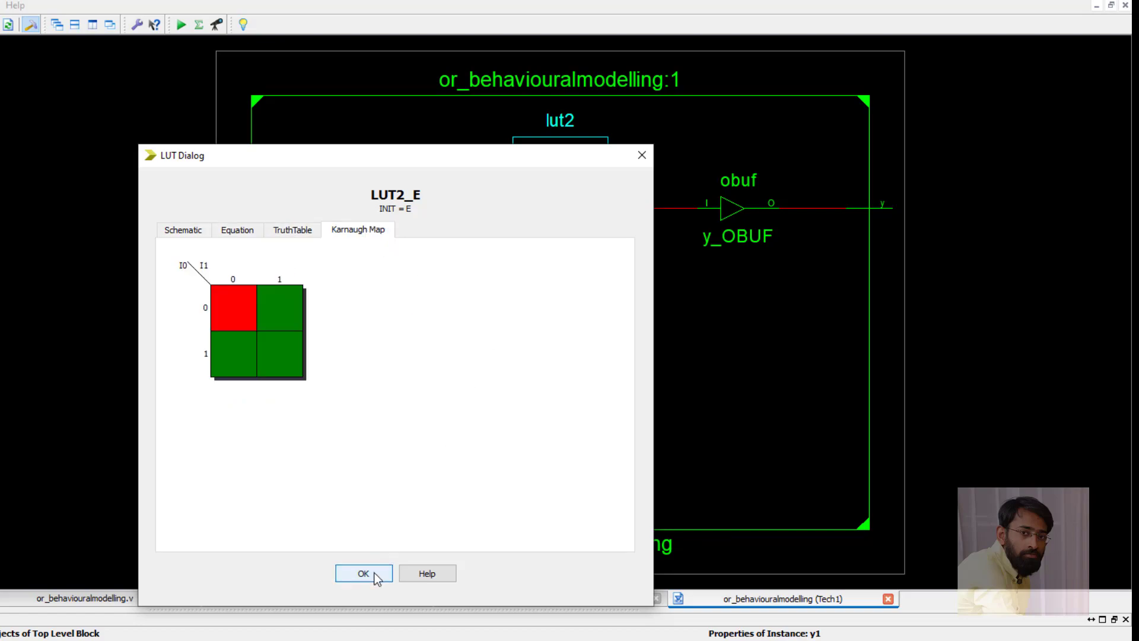
click(364, 573)
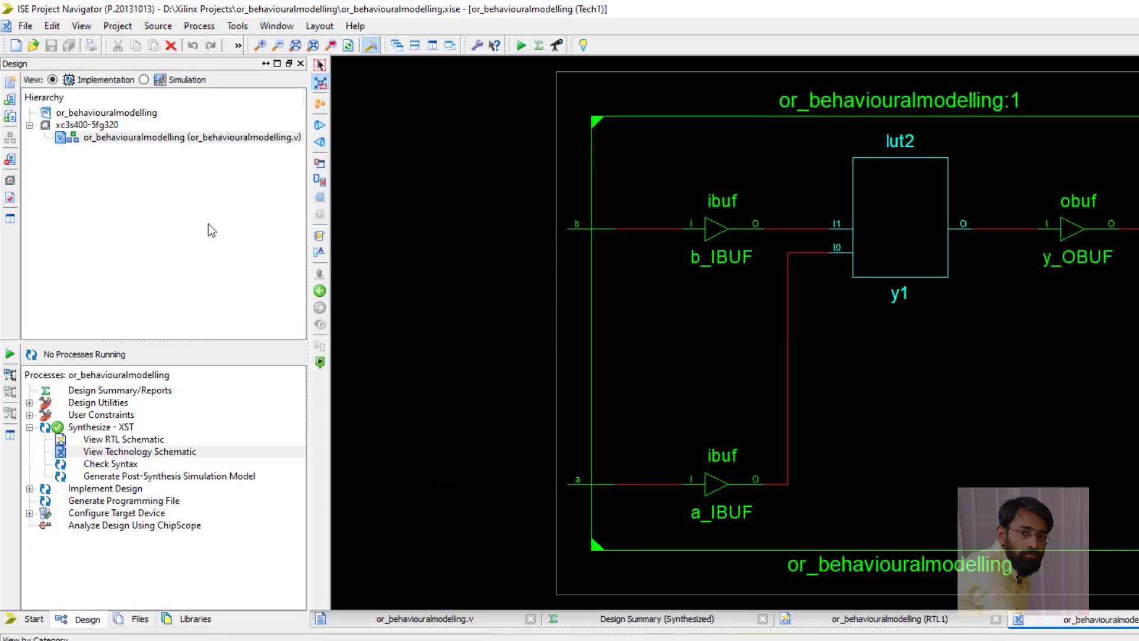
mouse_move(163, 190)
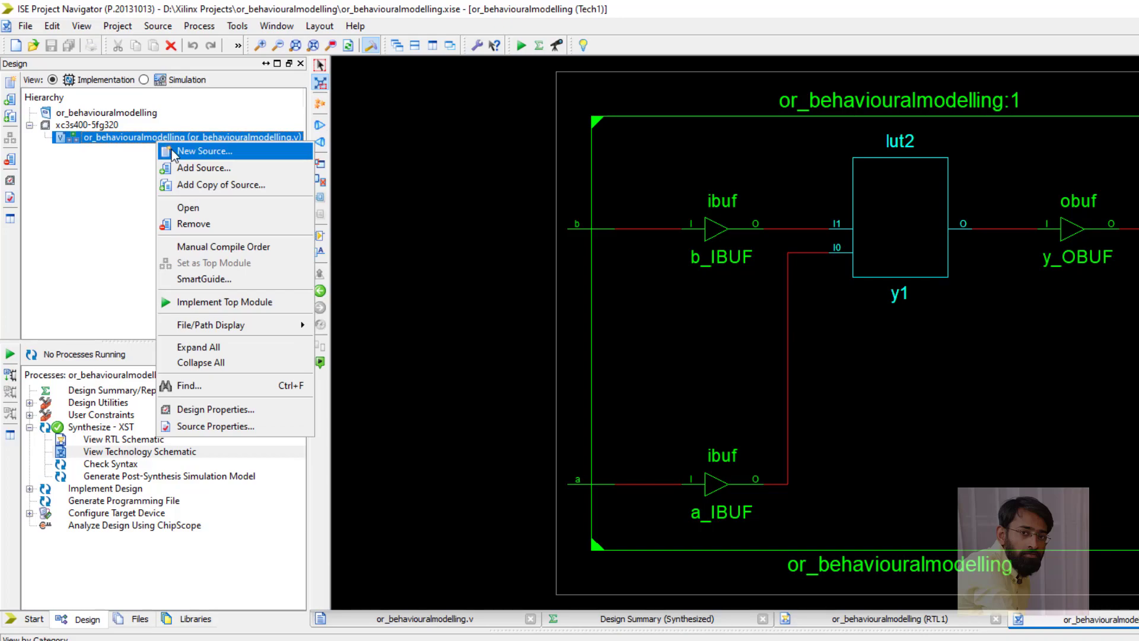
Create a Verilog Test Fixture named or_behaviouralmodelling_TB for the OR module
click(203, 150)
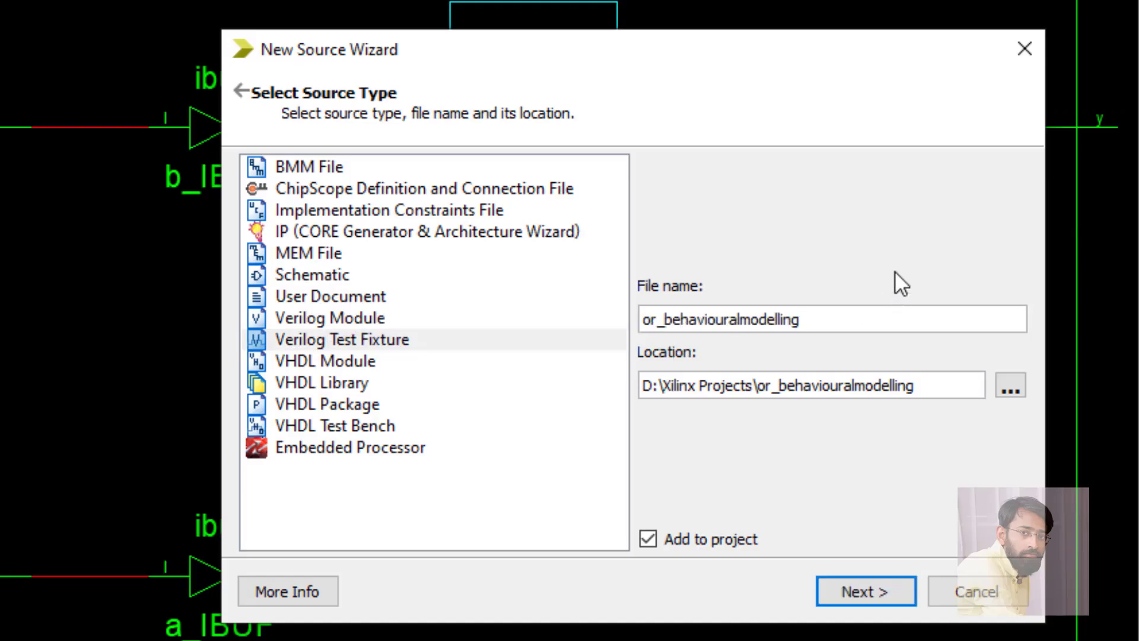
text(_)
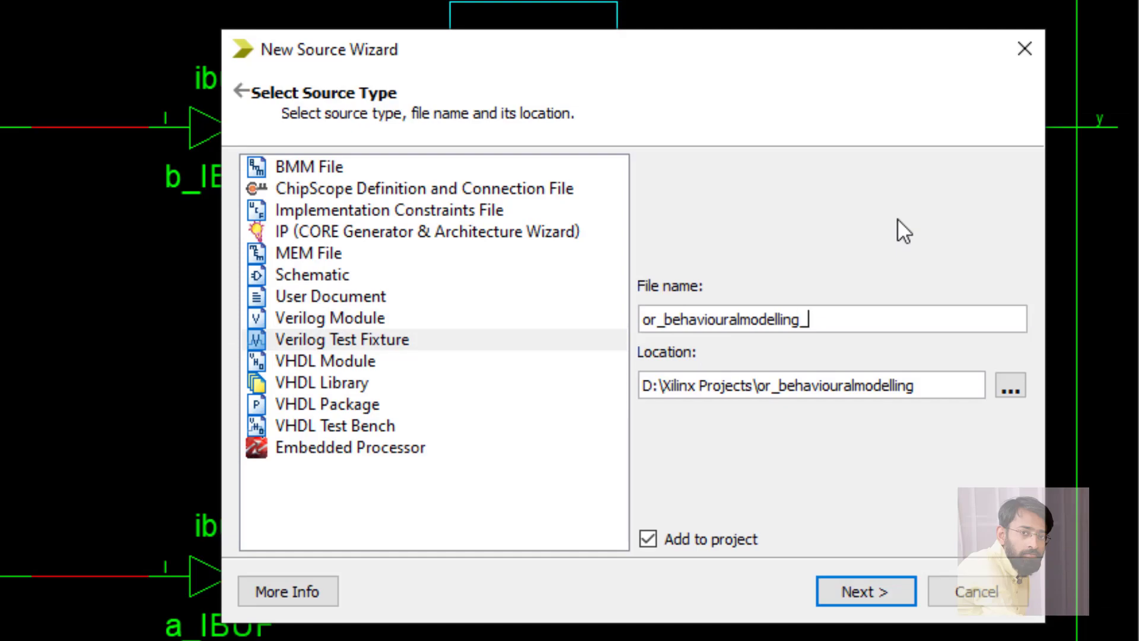
text(_TB)
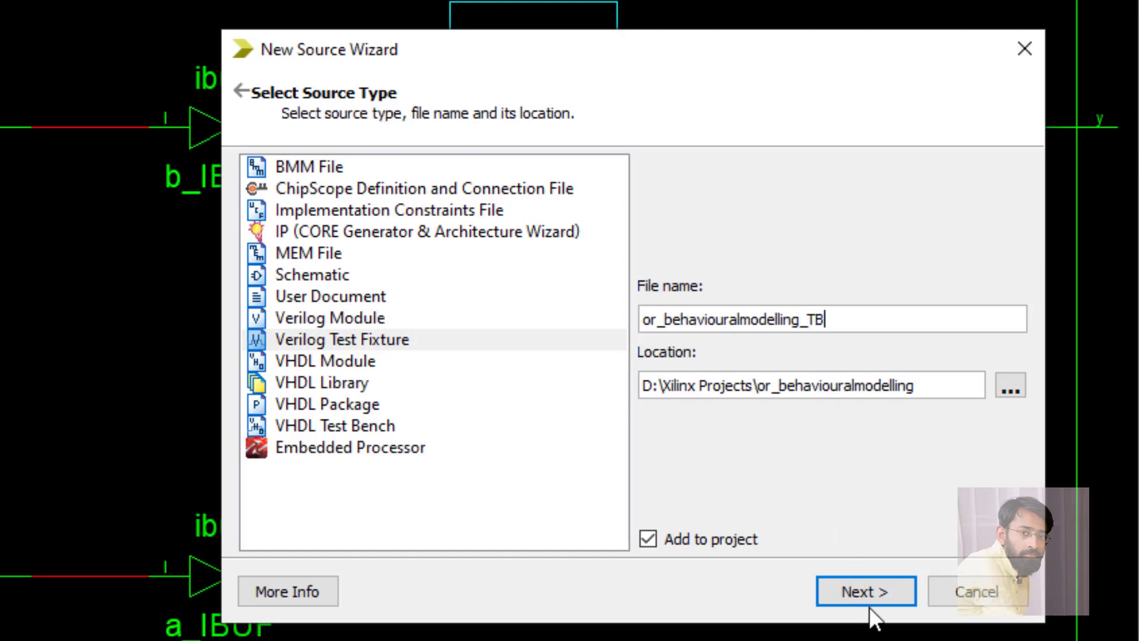
click(865, 591)
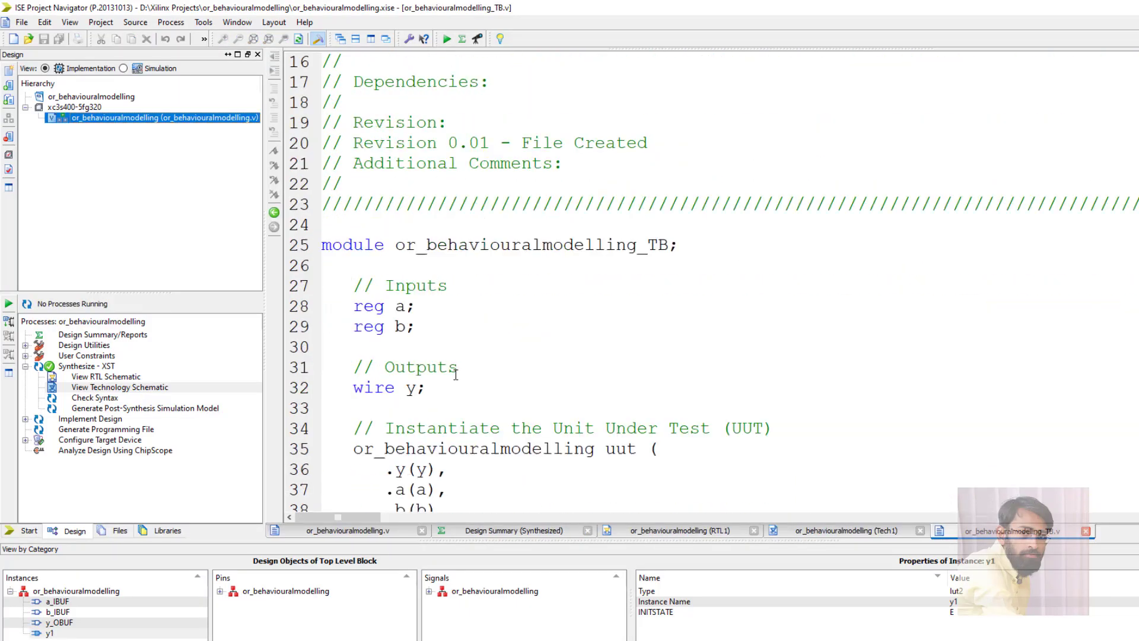
Check the OR module's port order and rewrite the uut instantiation as orgate(y,a,b) with positional ports
scroll(down, 3)
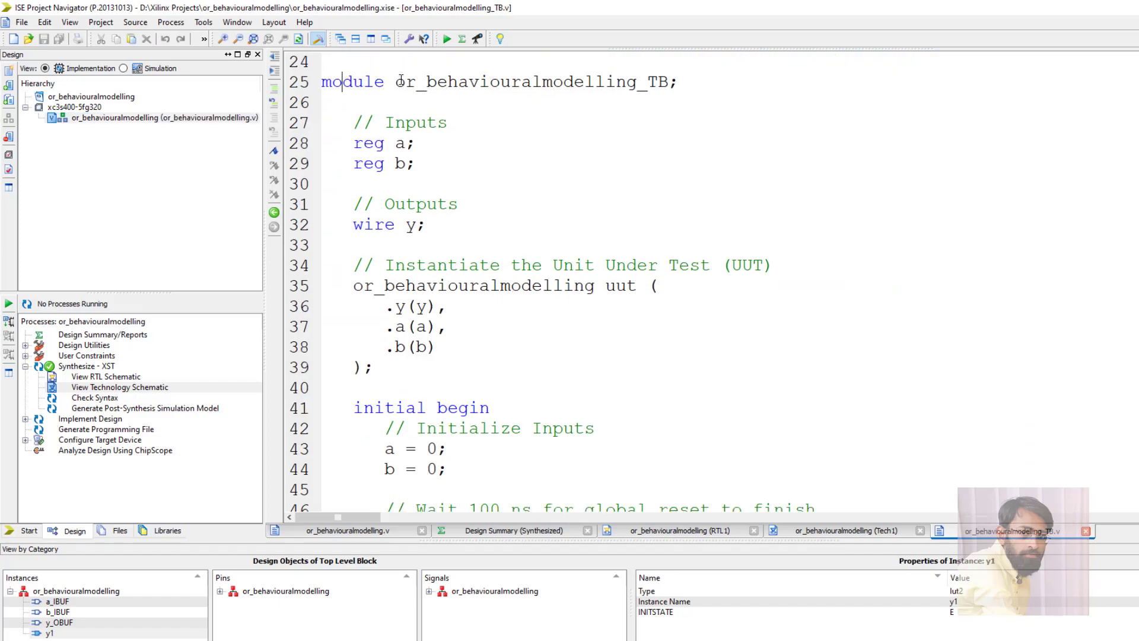
double_click(501, 82)
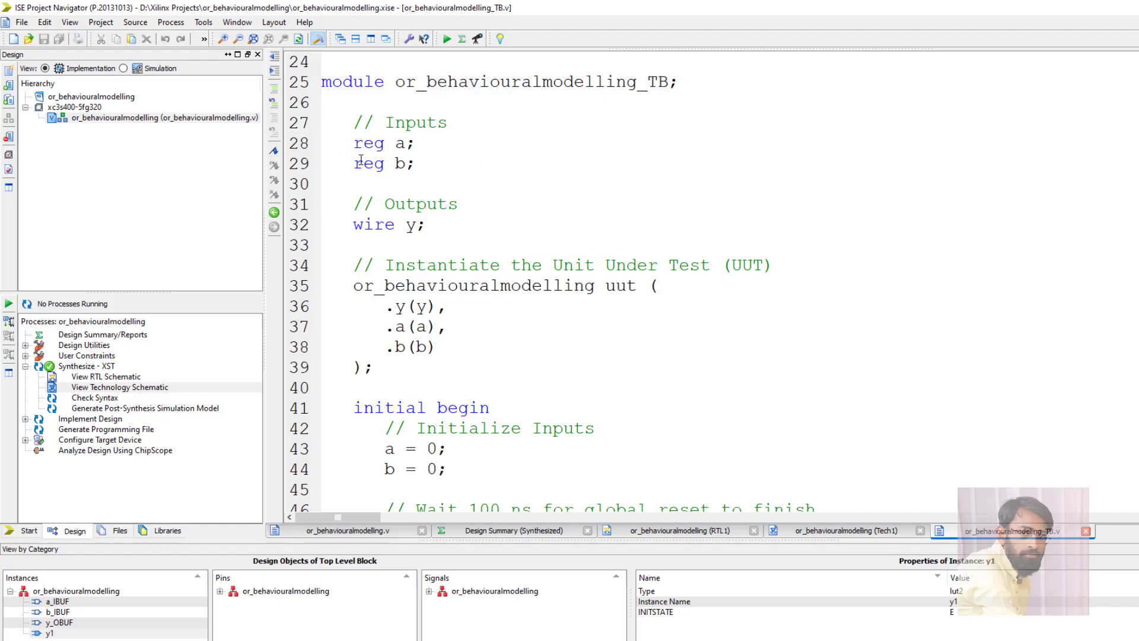
drag(354, 143, 414, 162)
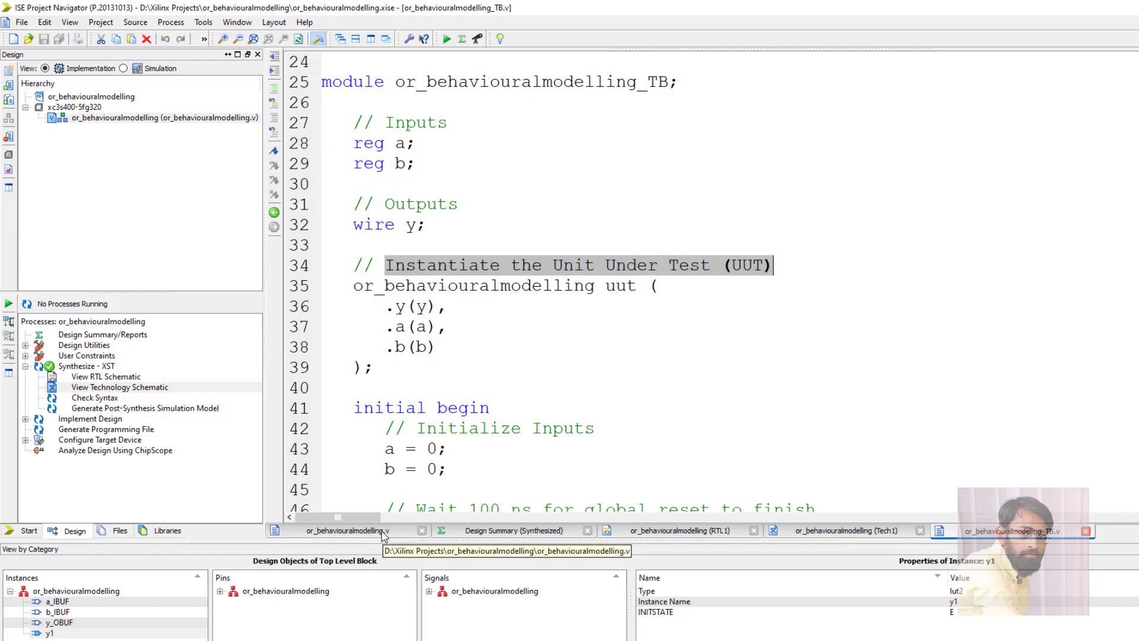
click(331, 531)
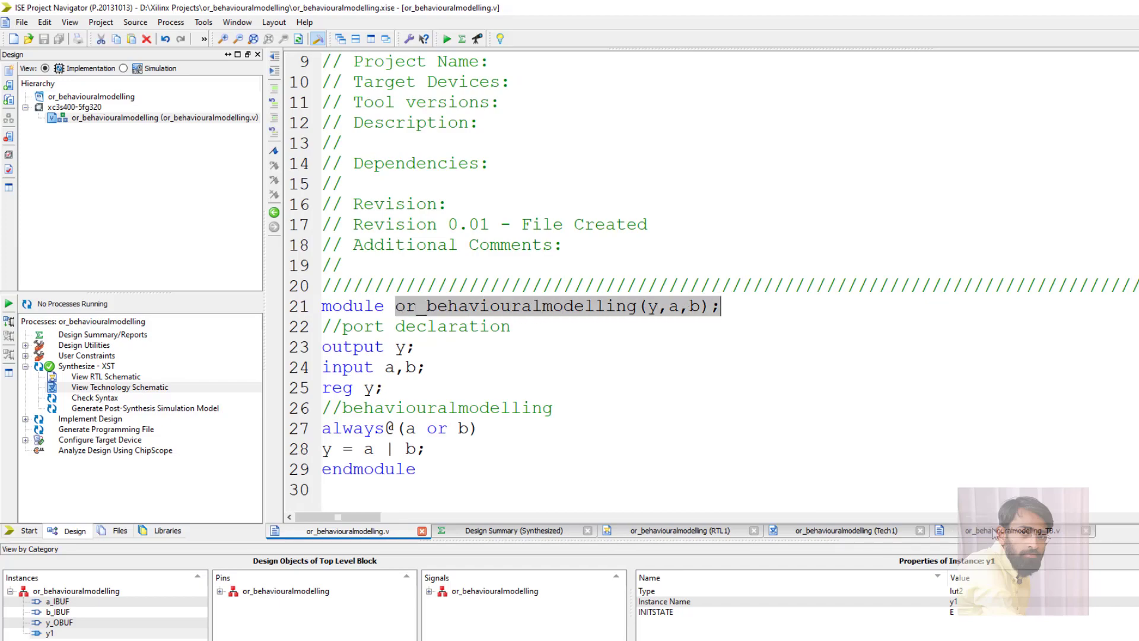
click(1017, 531)
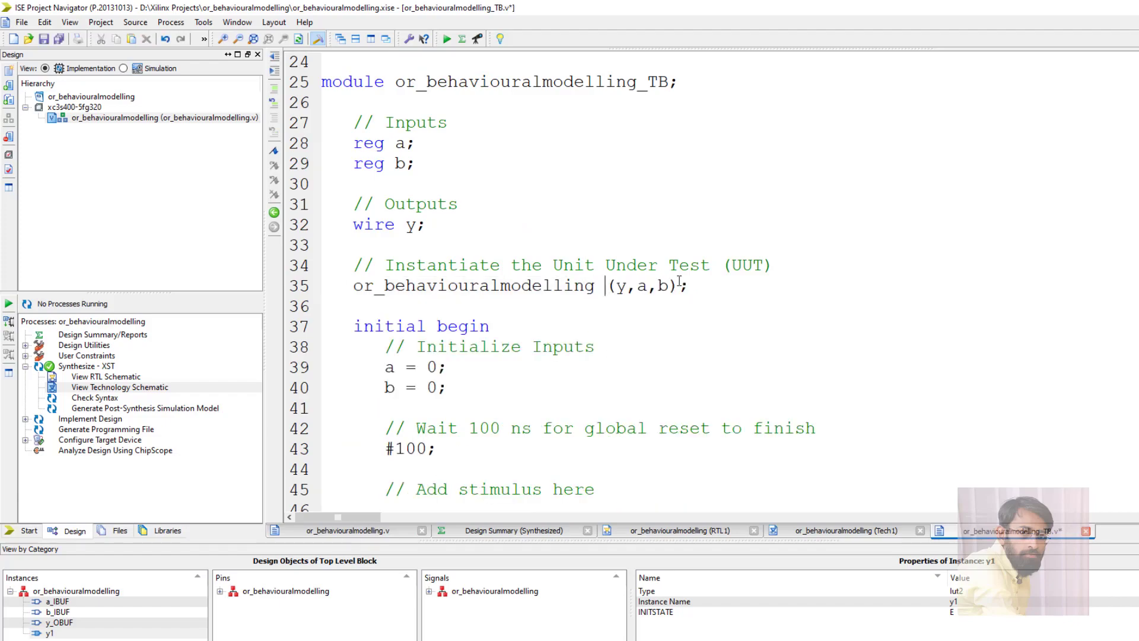
text(orgate)
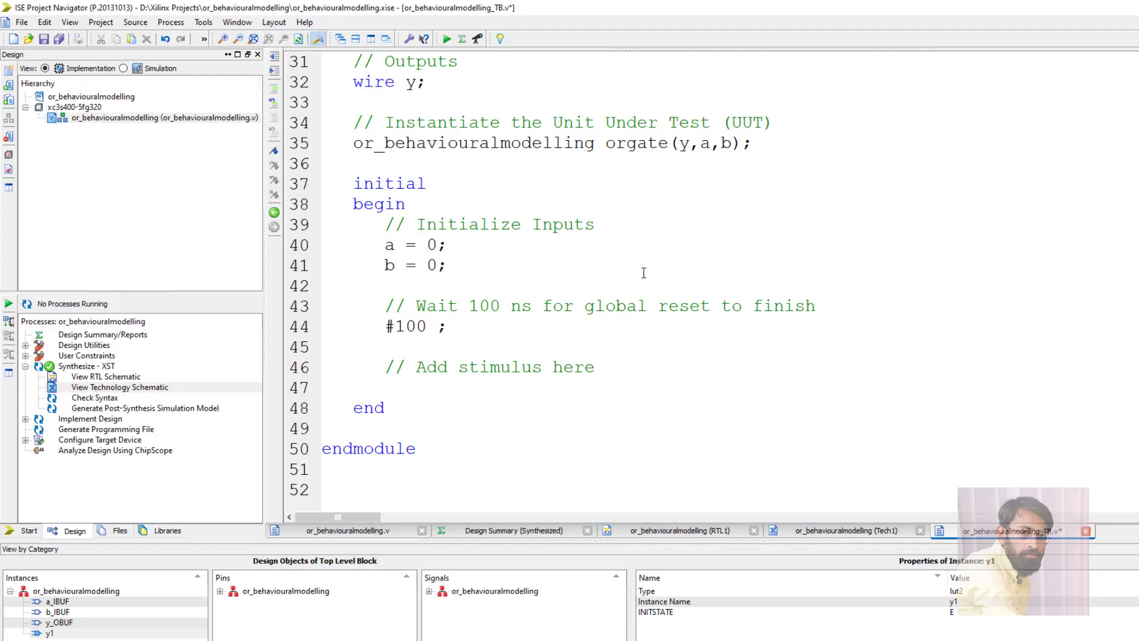
Replace the stimulus placeholder with #100 steps driving a,b through 0/1, 1/0 and 1/1
text(a = 0)
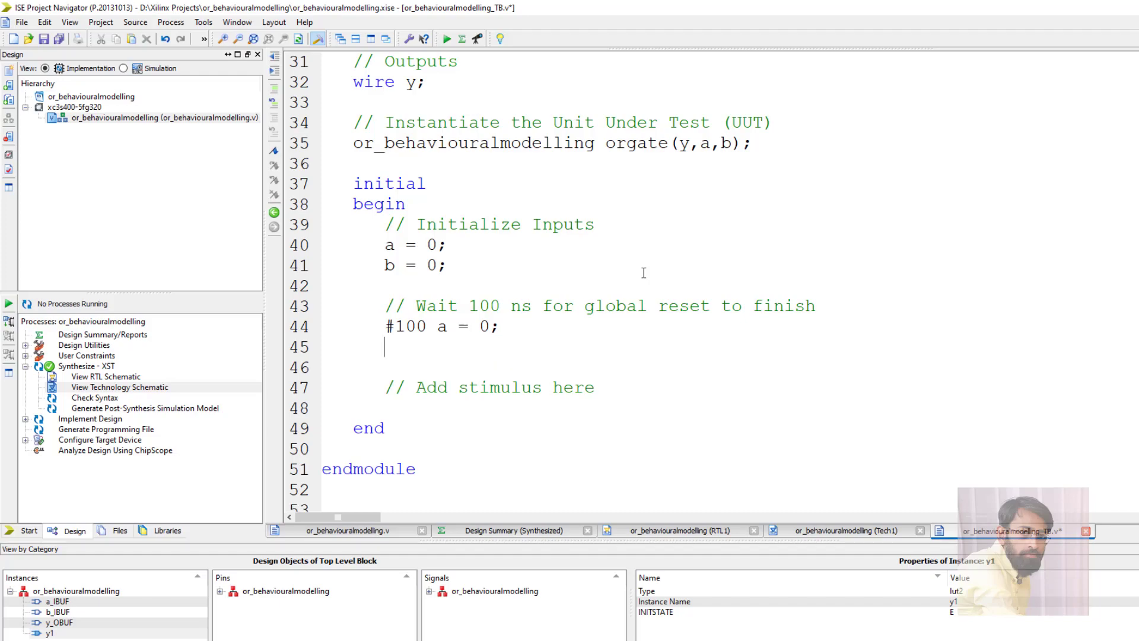
text(#100)
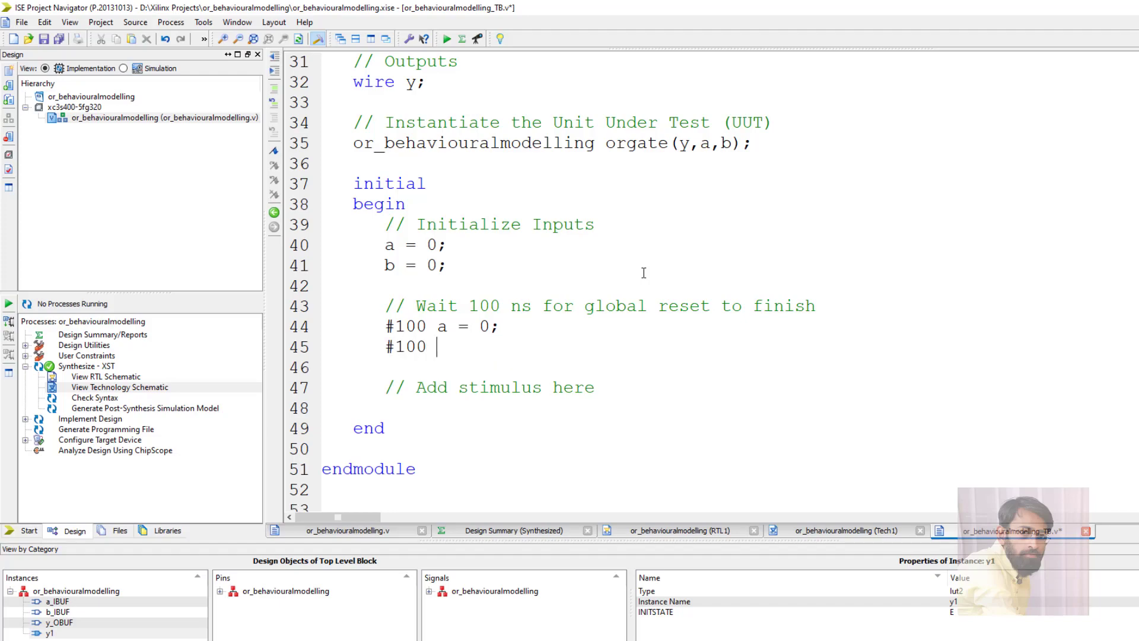
text(b =)
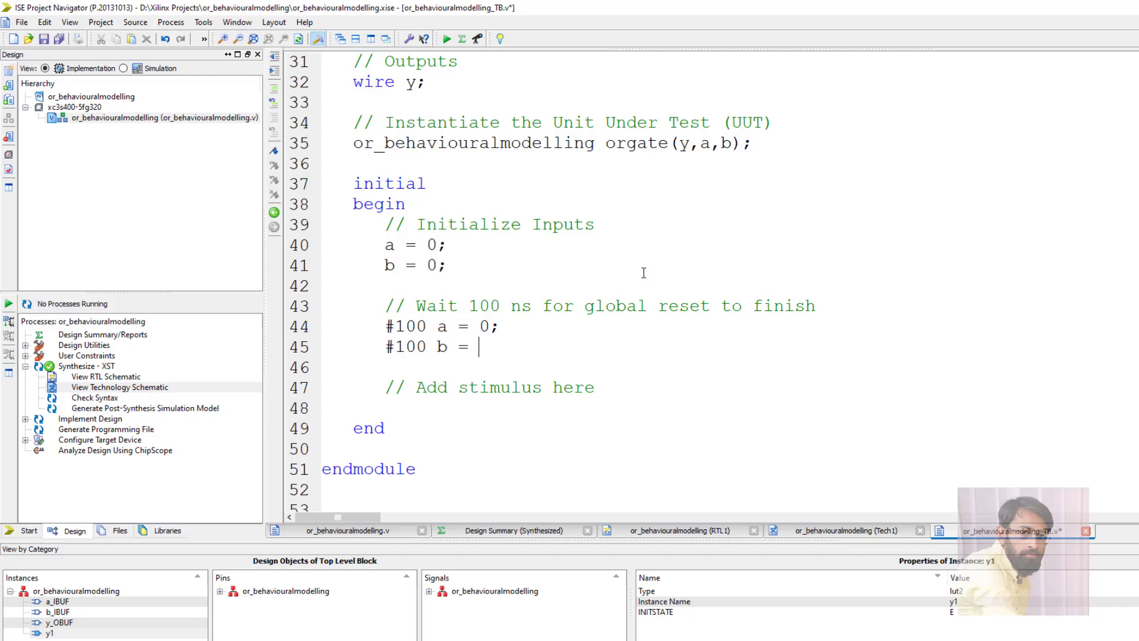
text(1;)
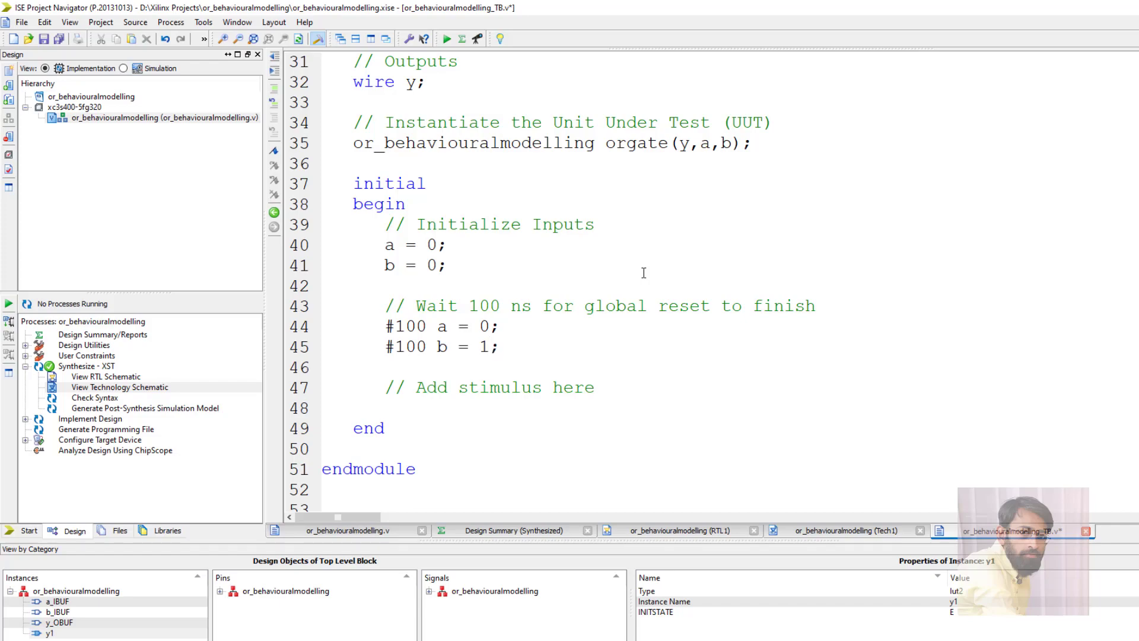
drag(384, 326, 497, 346)
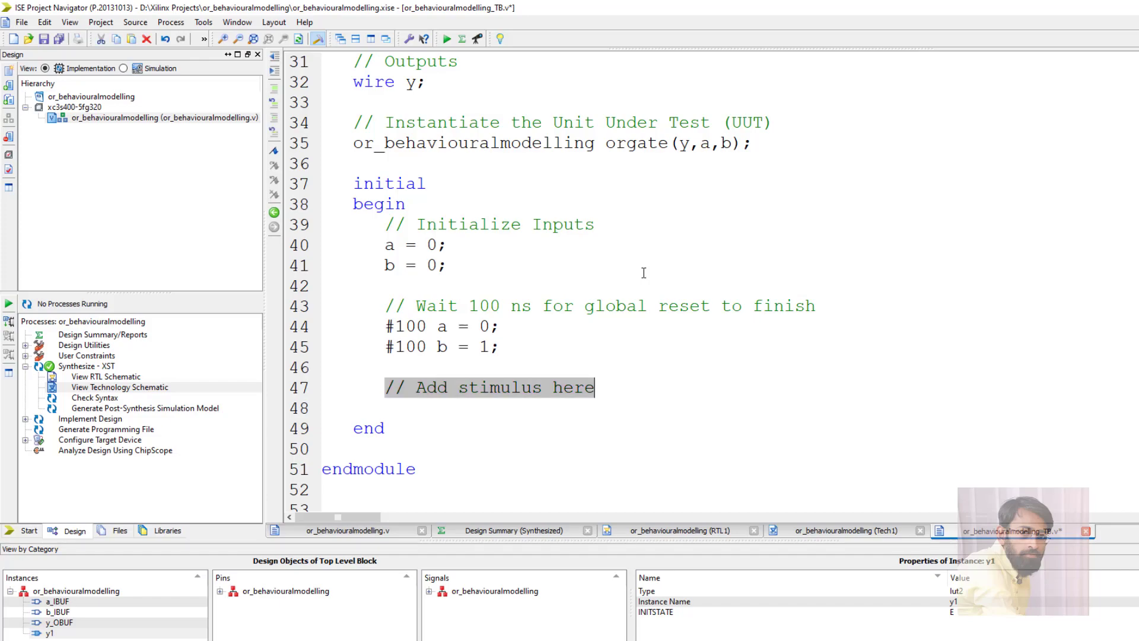
text(#100 a = 0;)
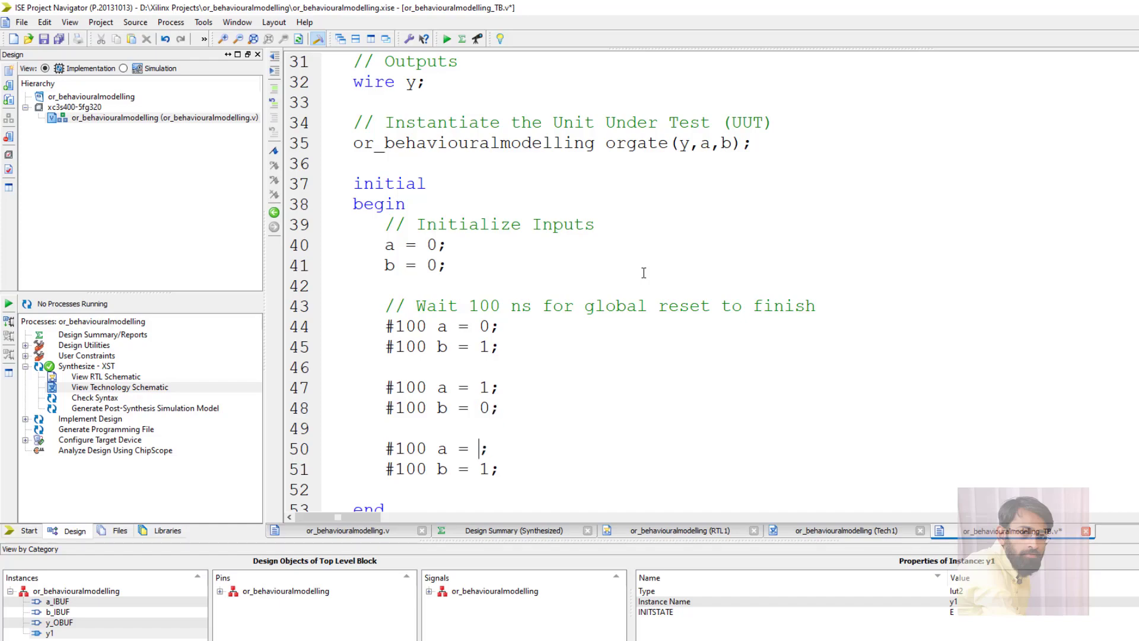
text(1)
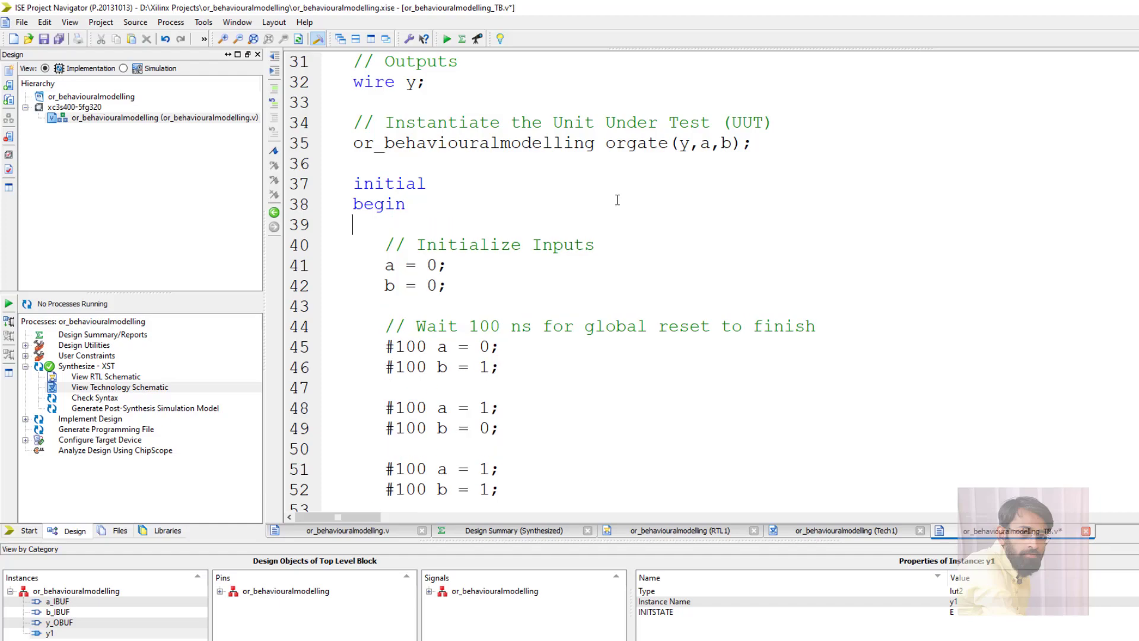
Write $monitor($time,"y=%b,a=%b,b=%b",y,a,b); at the start of the initial block
text($)
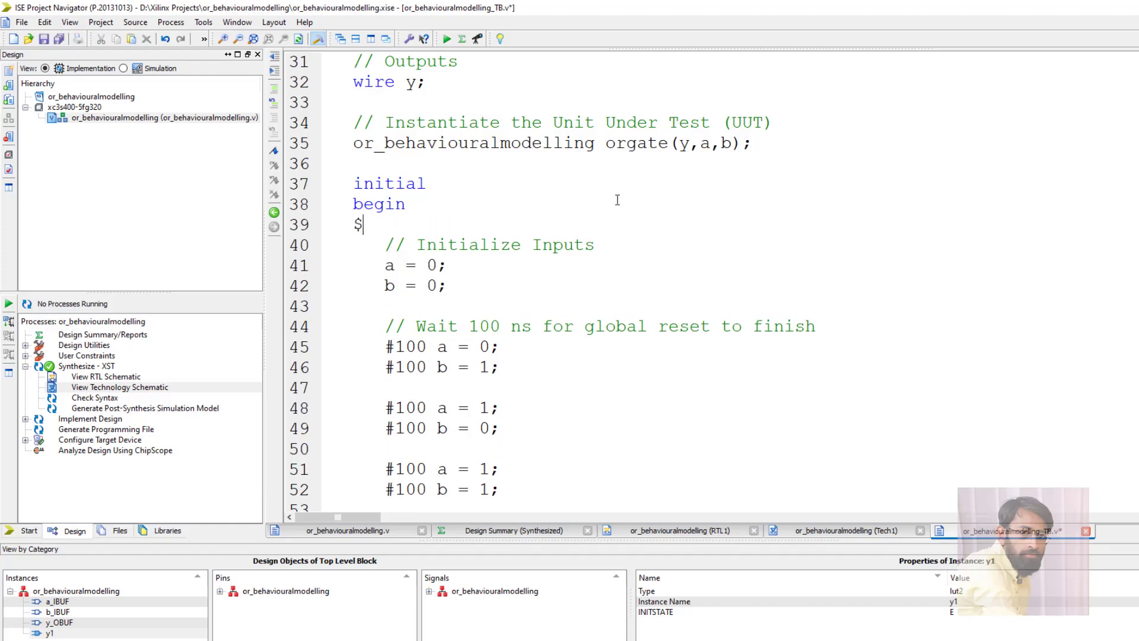
text(monitor)
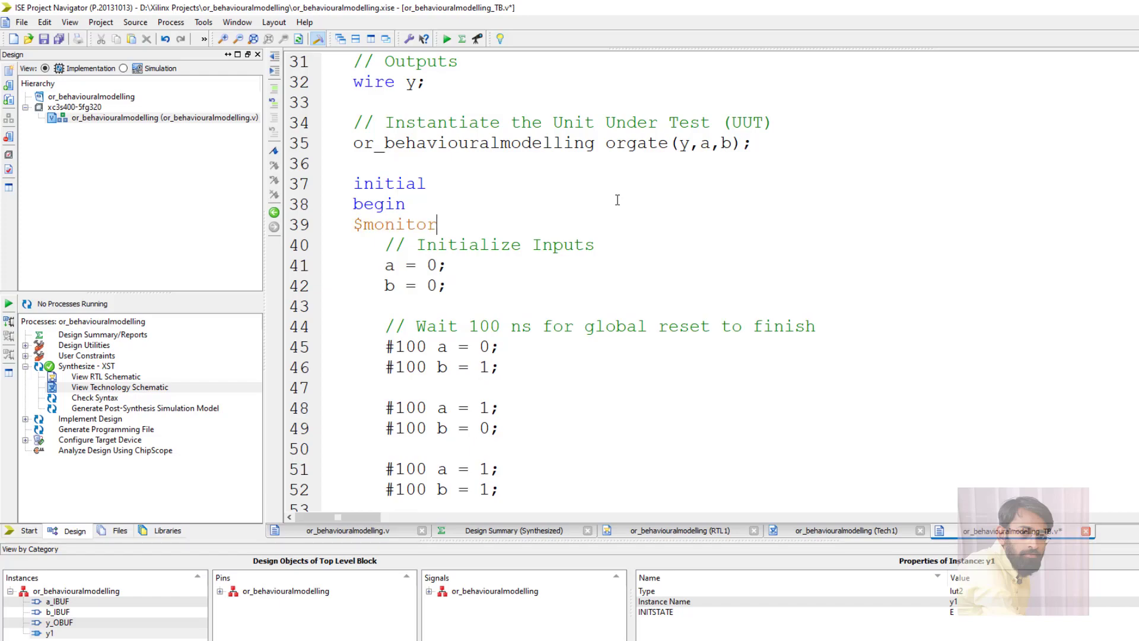
text(();)
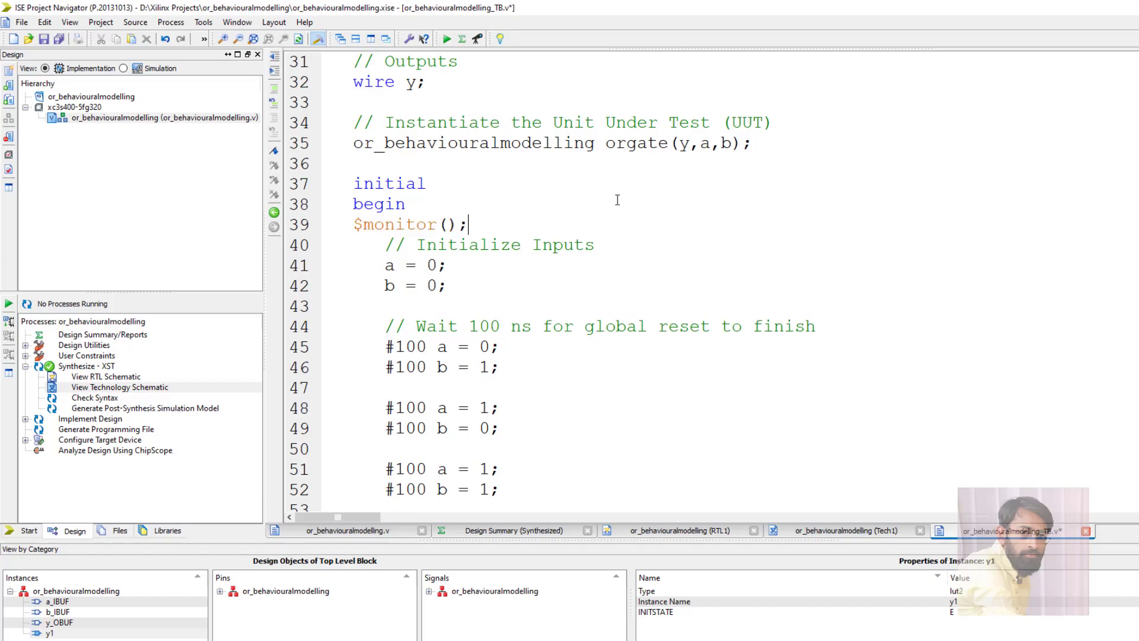
text($)
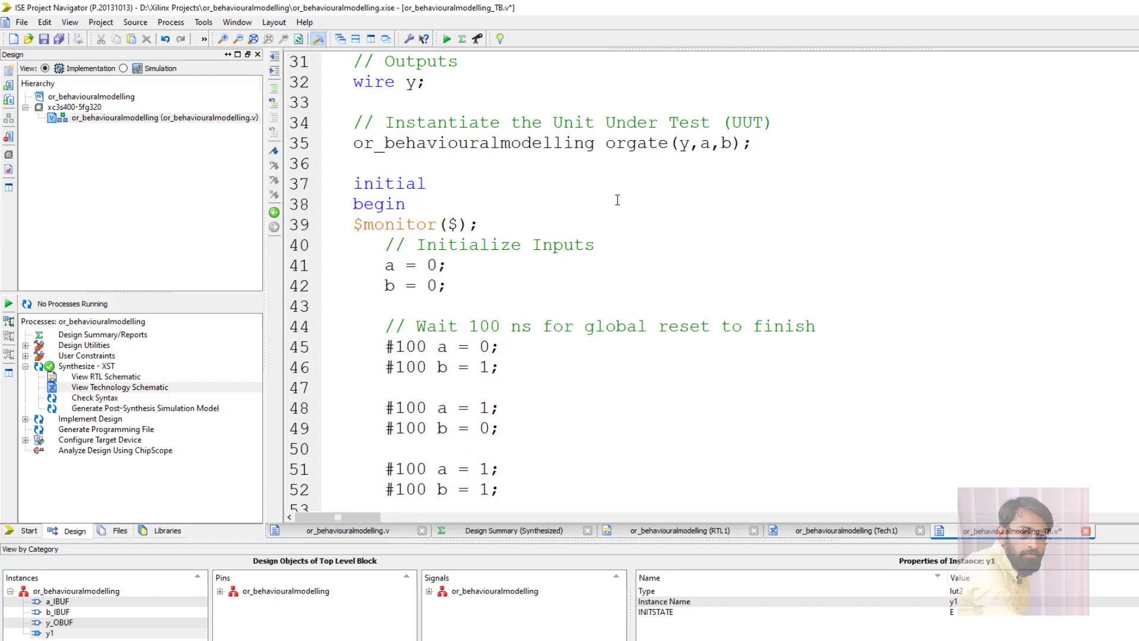
text($time,)
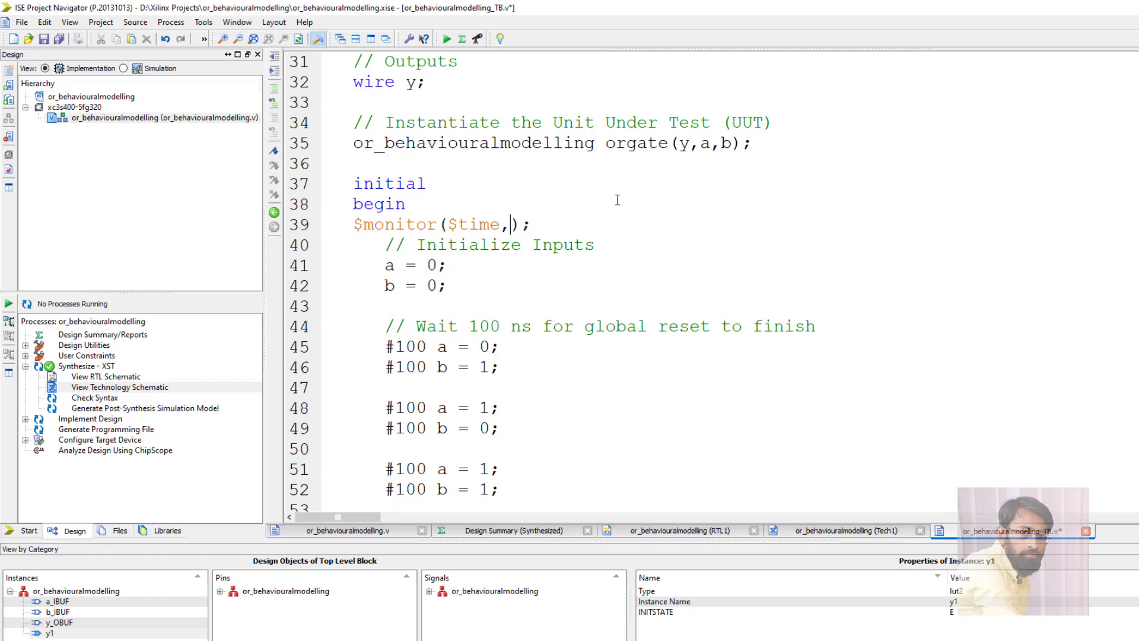
text("",)
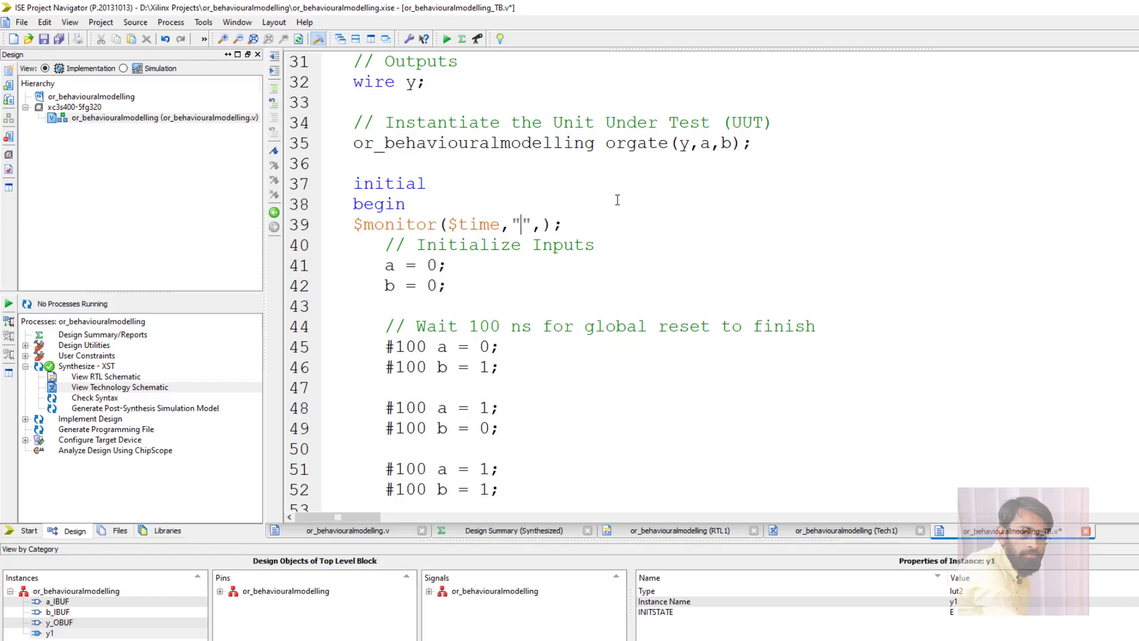
text(y=%)
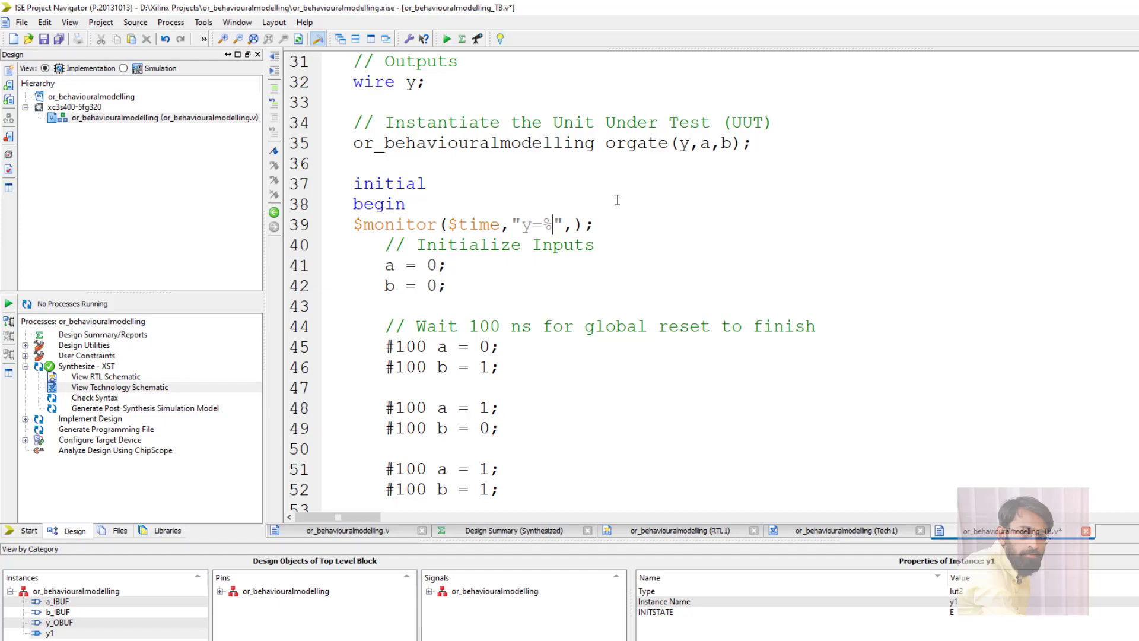
text(b,a=)
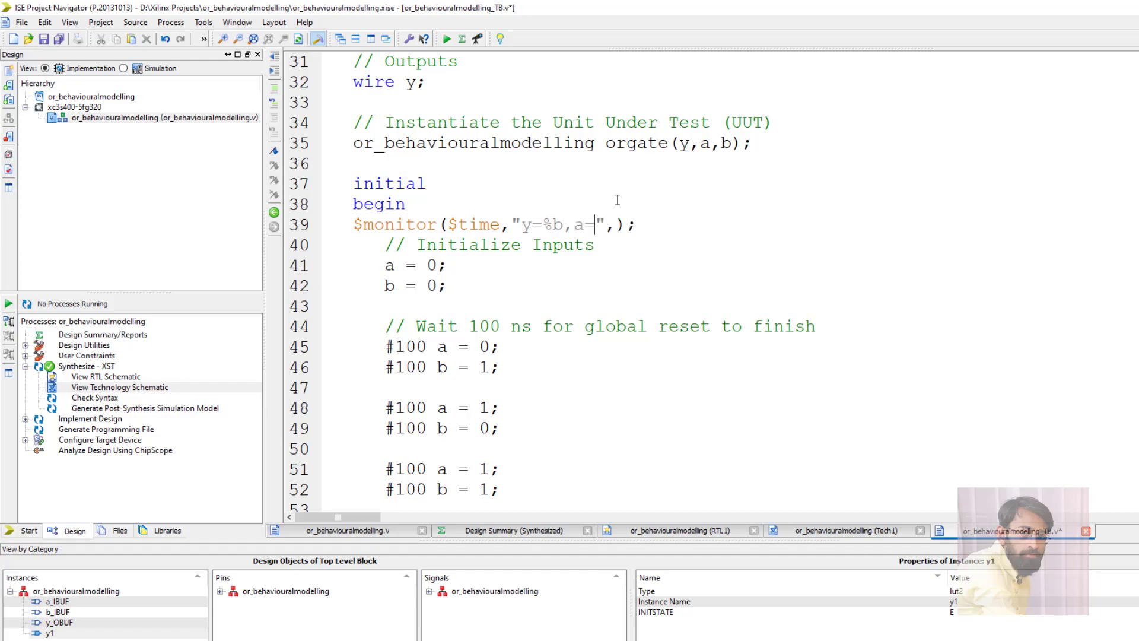
text(%b,b)
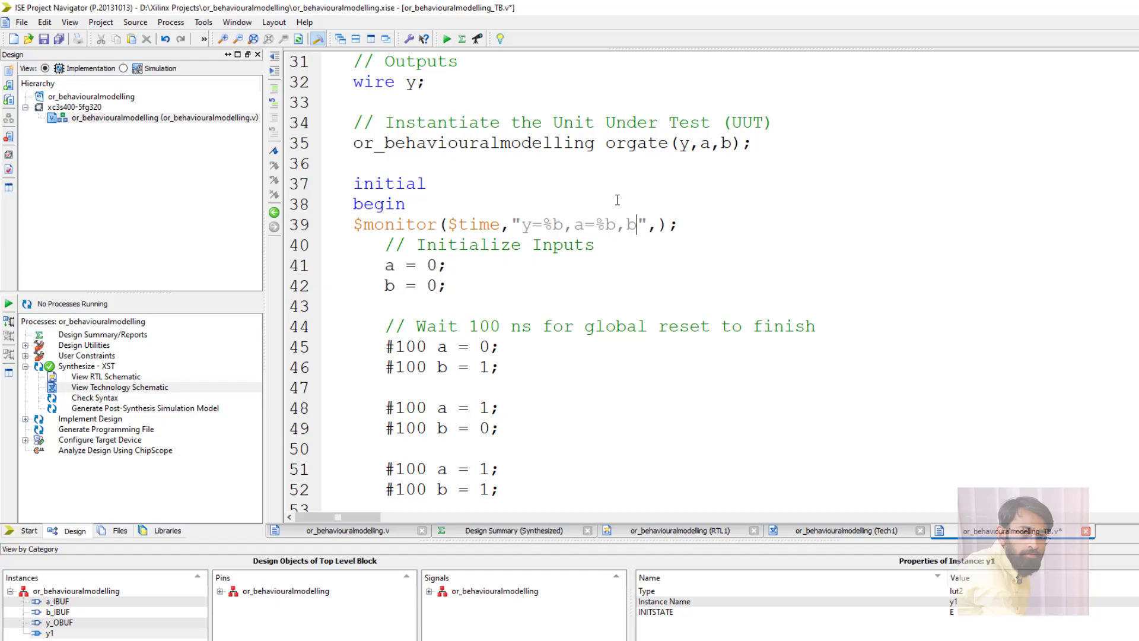
text(=%b)
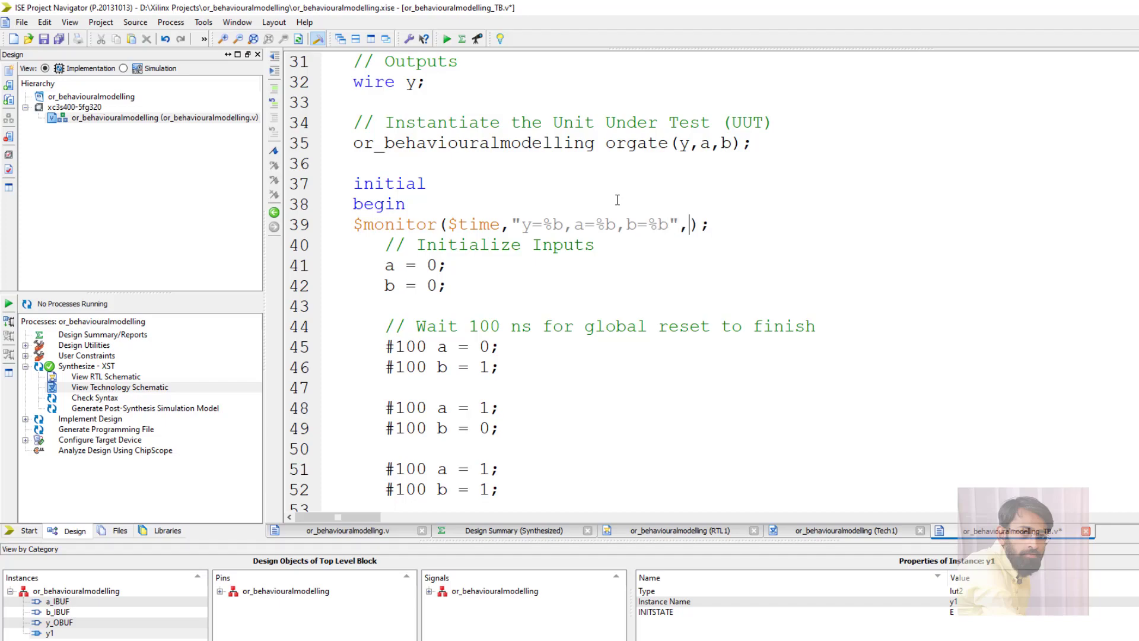
text(y,a)
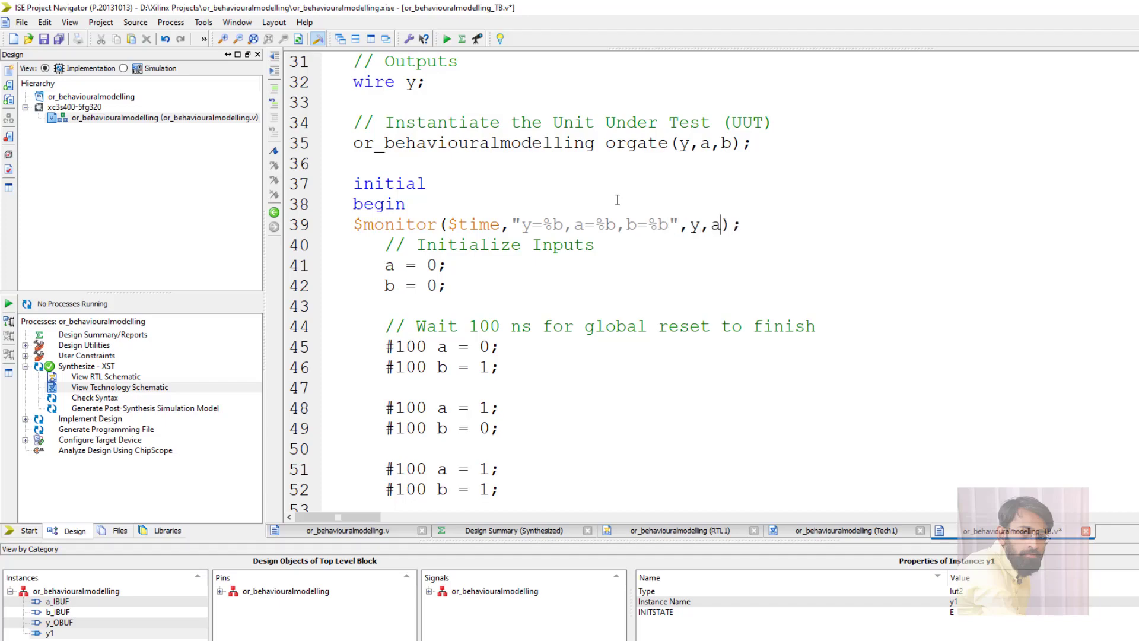
text(,b)
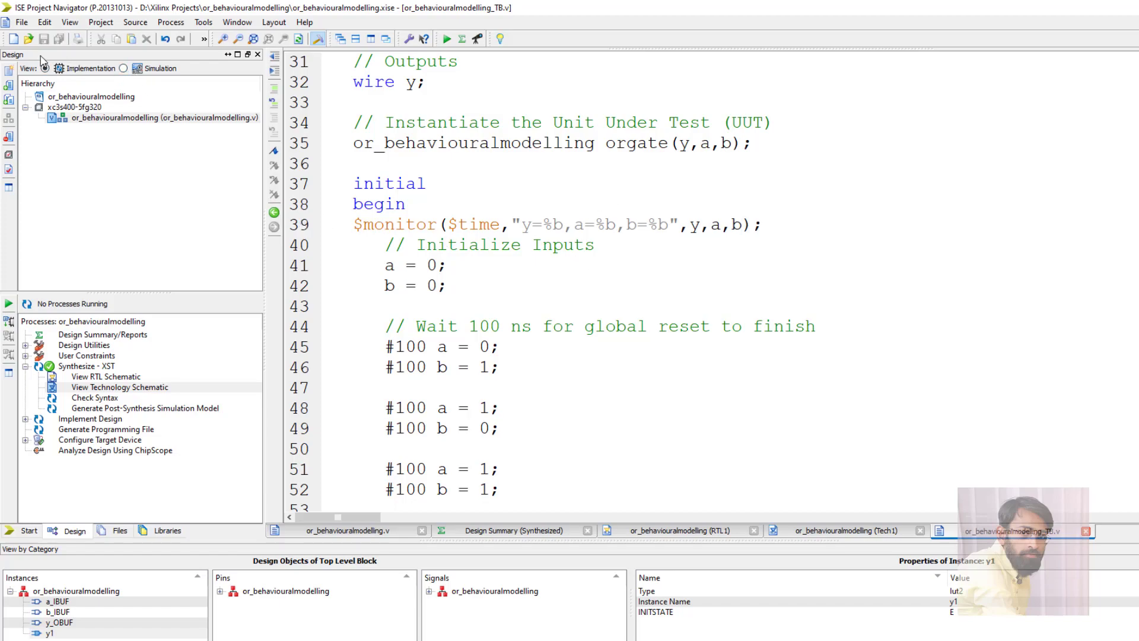
Select the testbench in the Simulation view and run Simulate Behavioral Model to start ISim
click(128, 68)
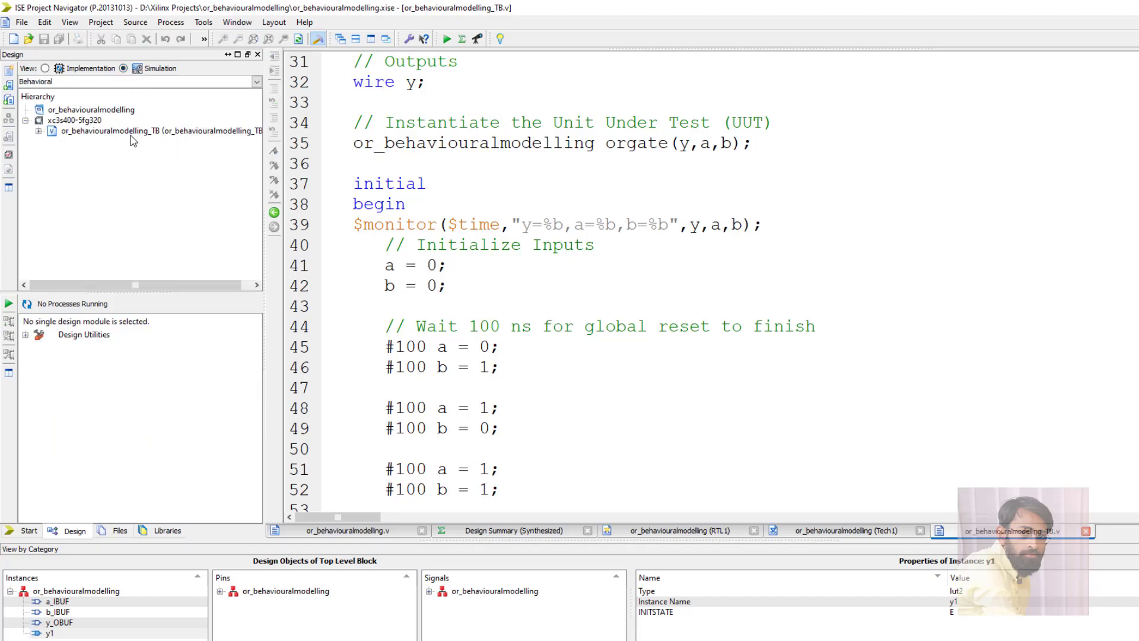
click(160, 131)
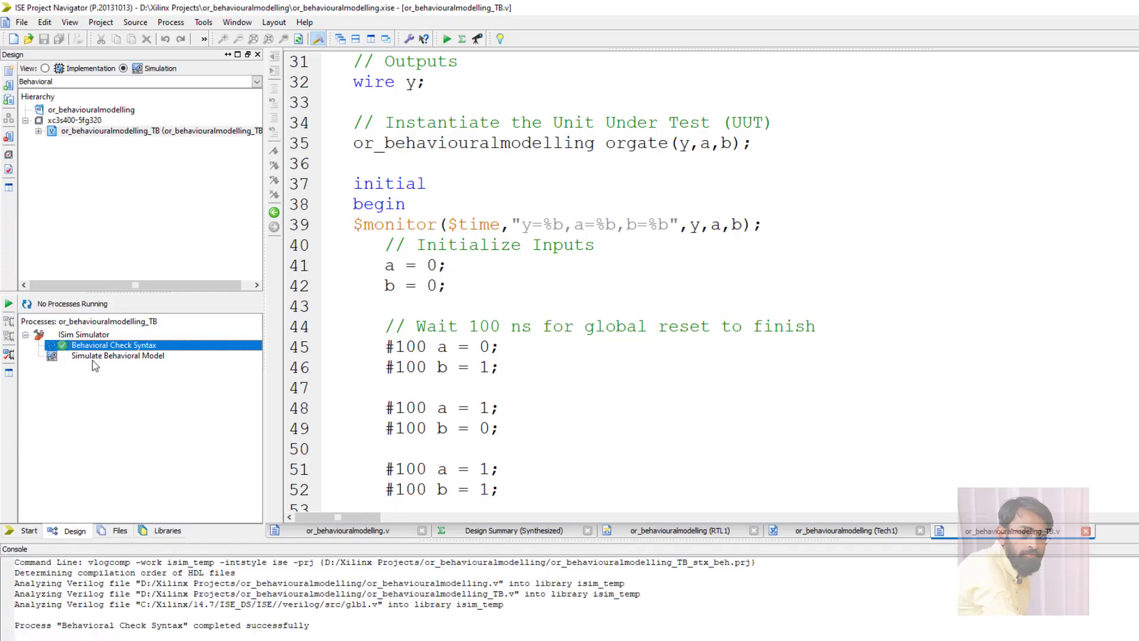
double_click(118, 355)
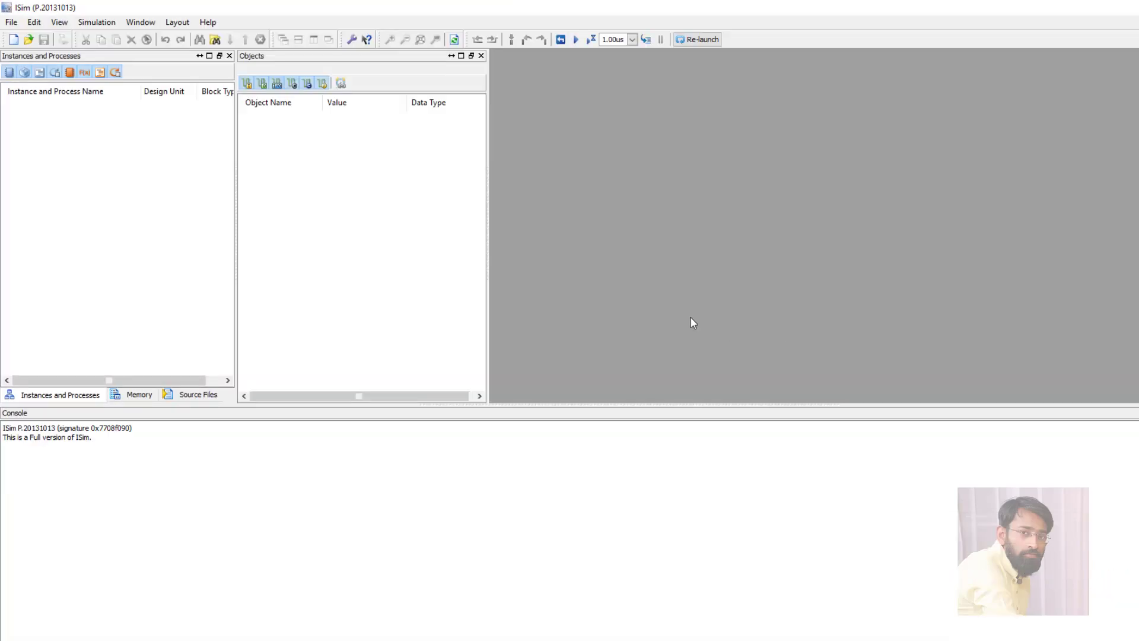
Zoom the waveforms to full view and arrange signals a, b, y to read the OR output
click(575, 39)
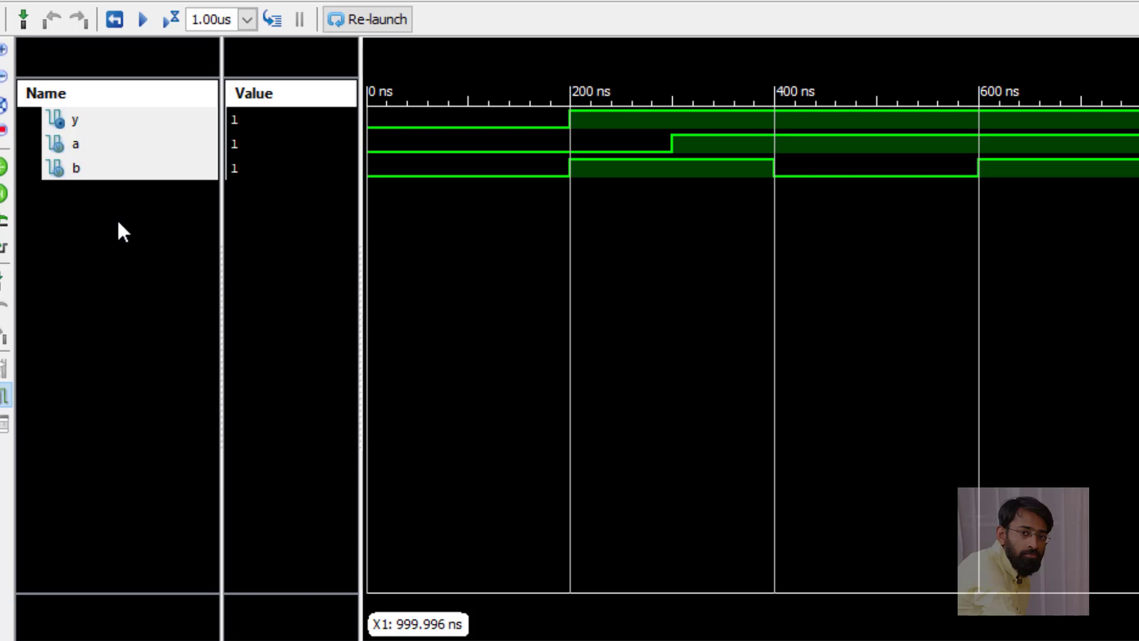
click(73, 119)
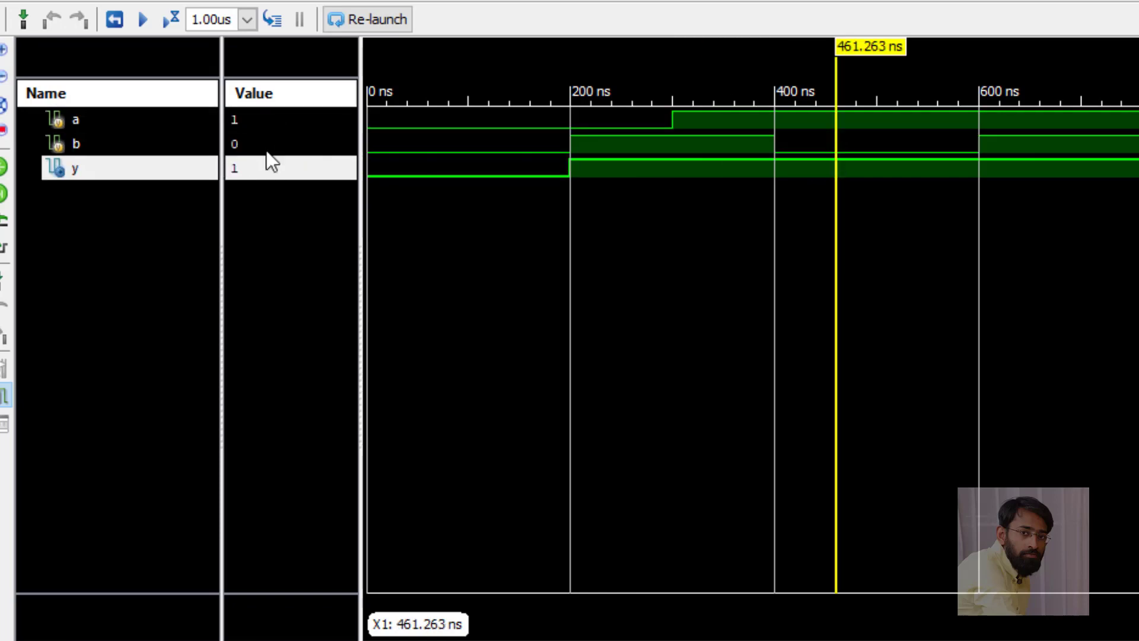
mouse_move(946, 612)
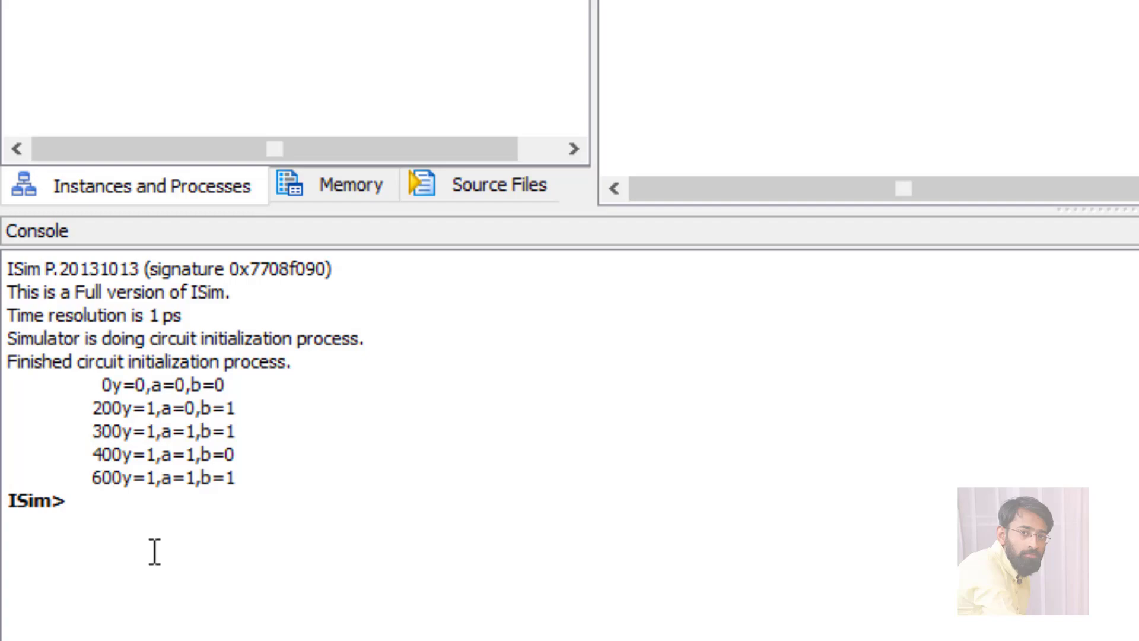
mouse_move(717, 596)
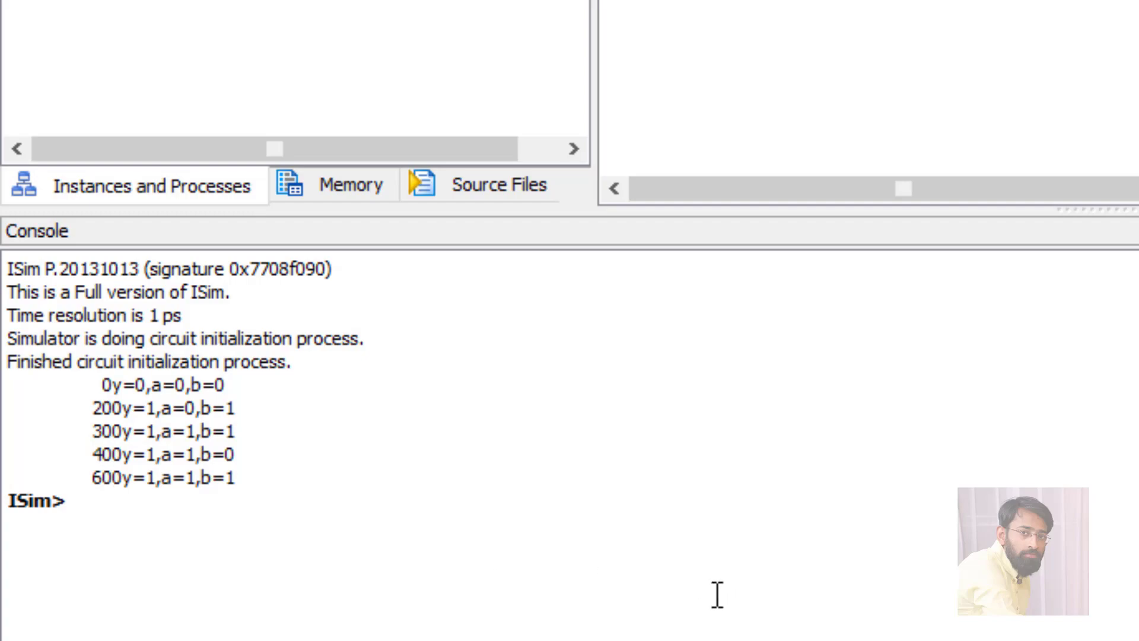